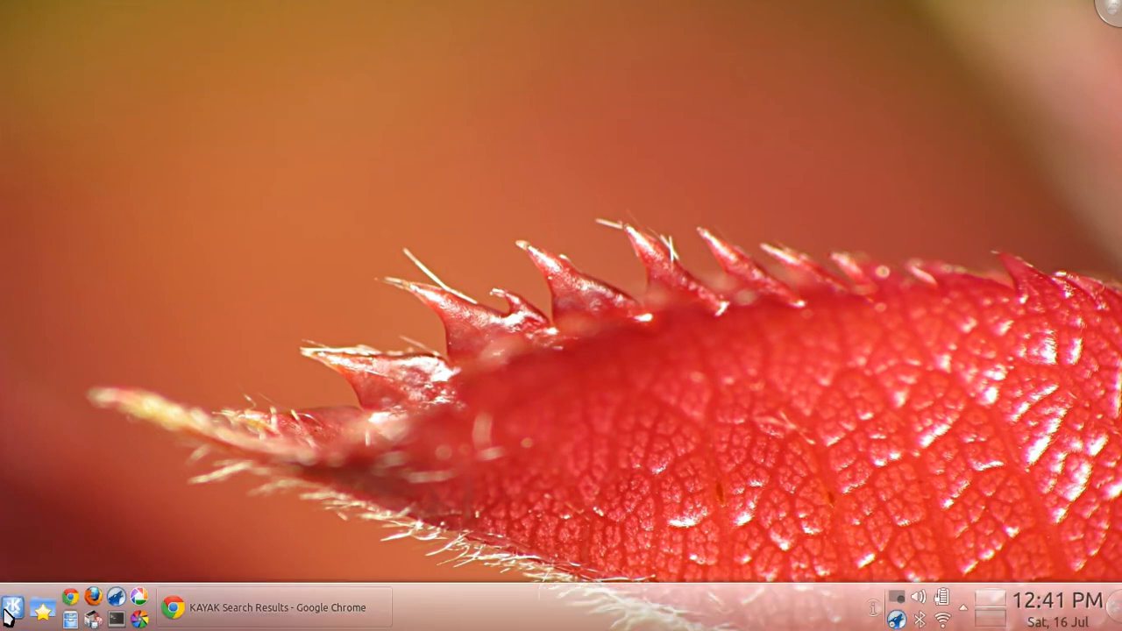
Open the K menu's Applications > Multimedia category to reach Desktop Session Recorder (Istanbul)
click(13, 600)
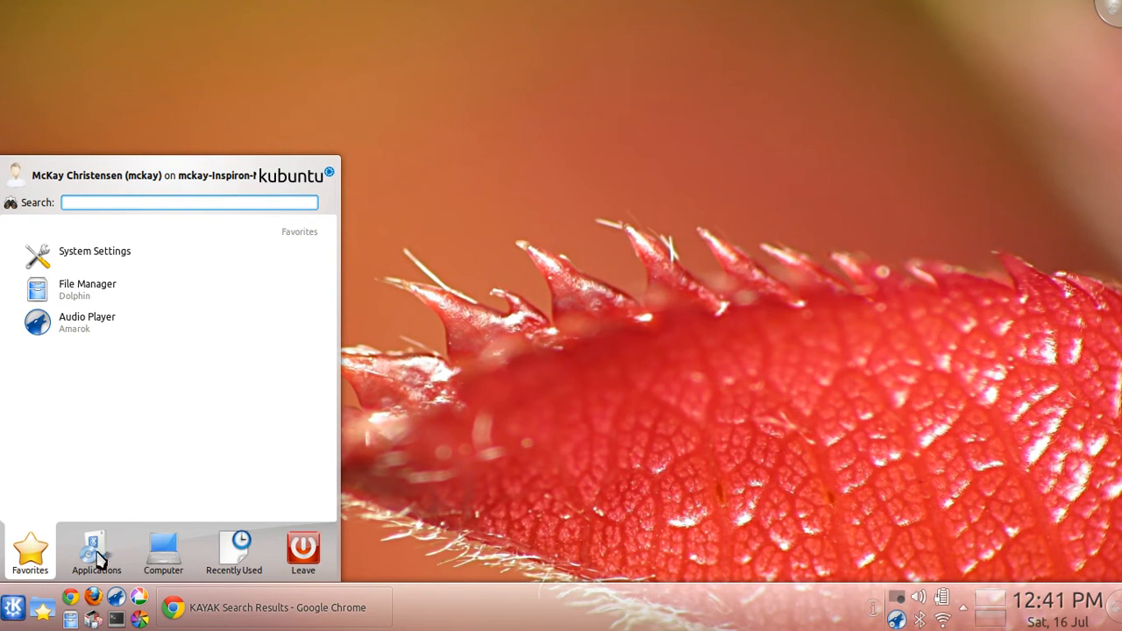
click(95, 550)
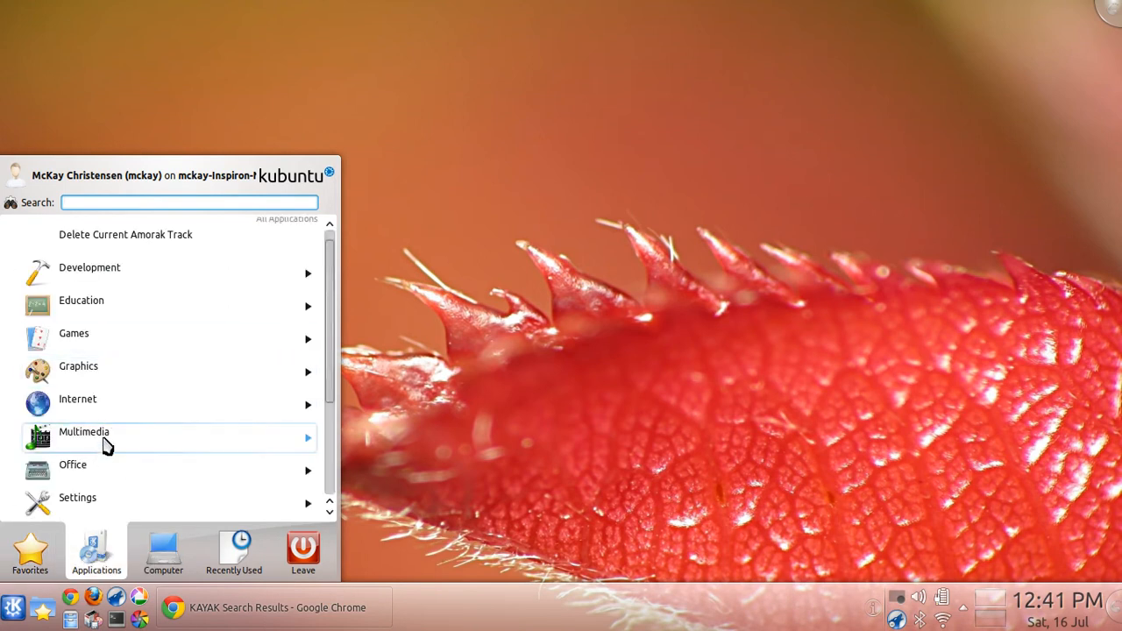
click(84, 438)
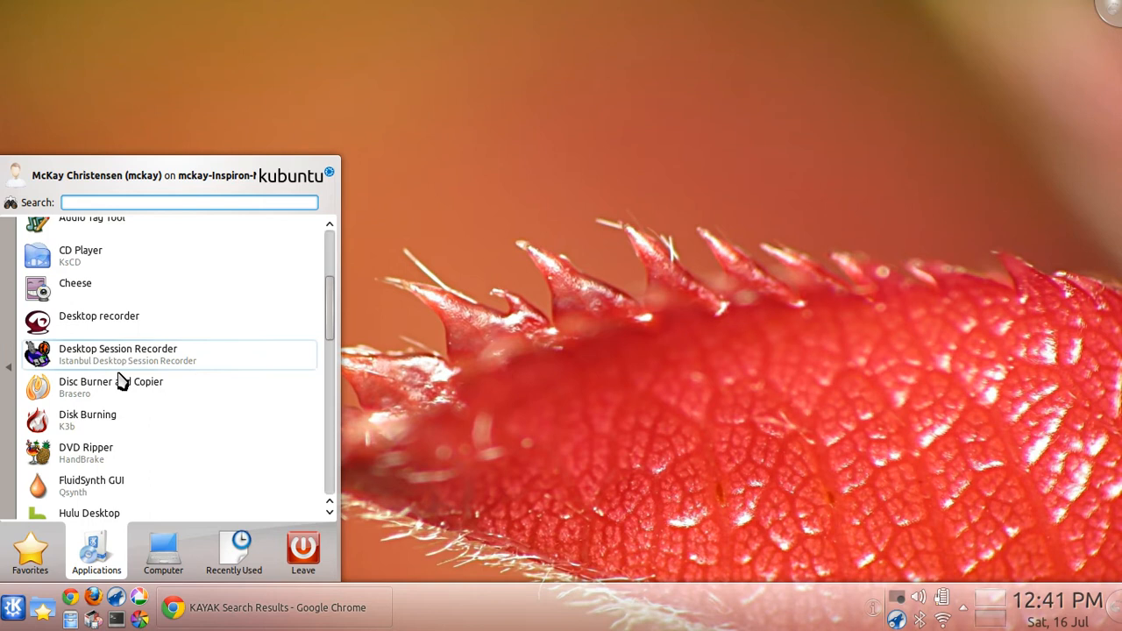
mouse_move(215, 363)
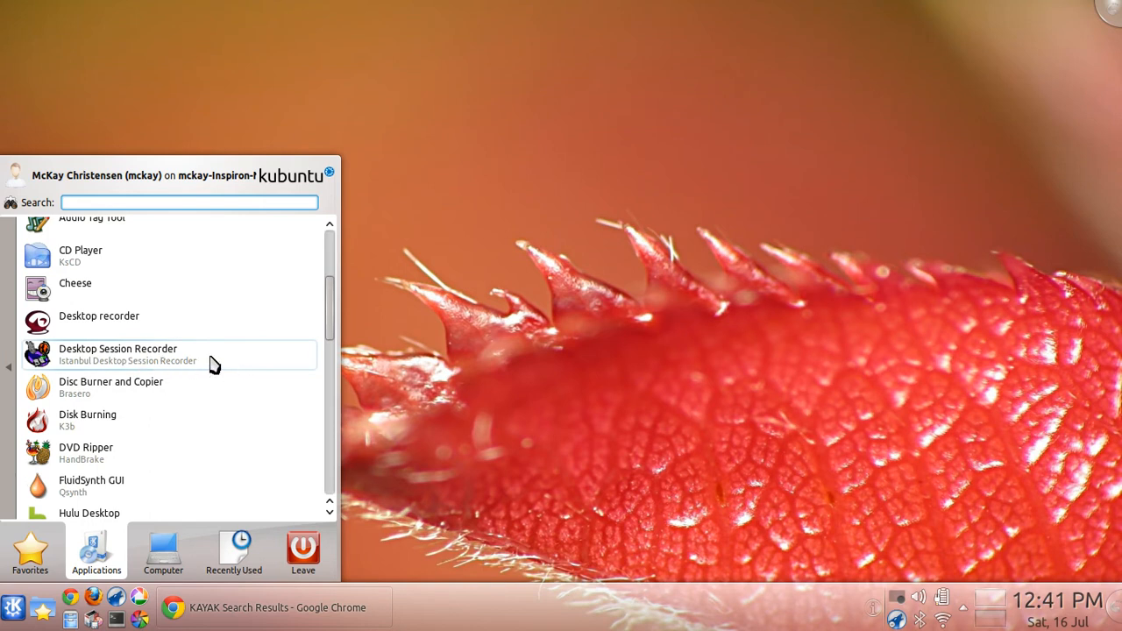
mouse_move(221, 363)
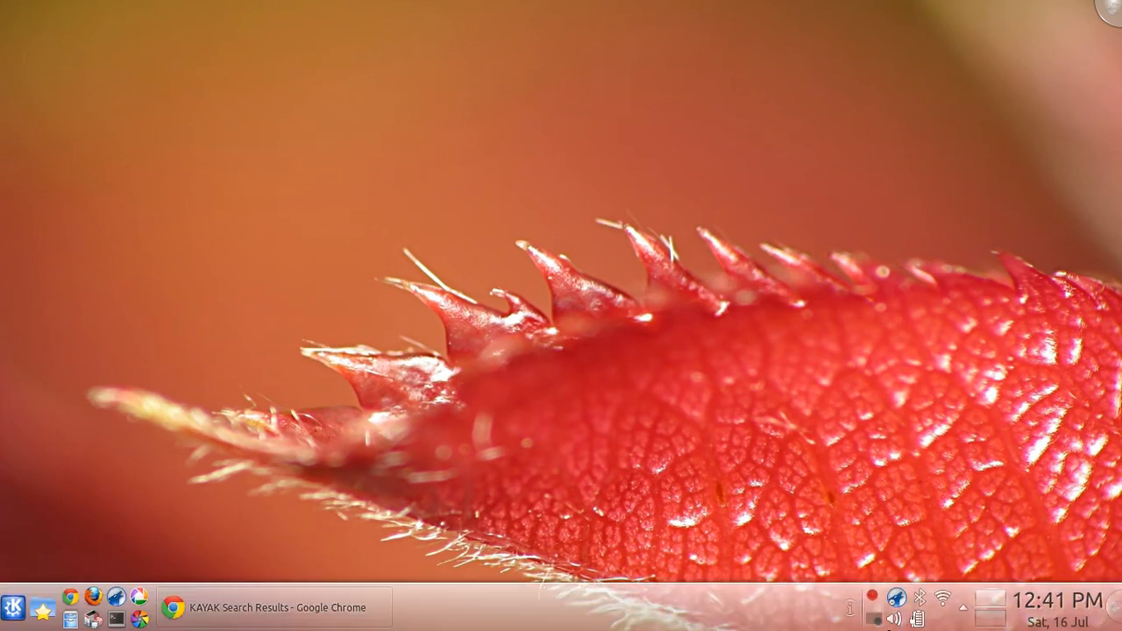
mouse_move(877, 608)
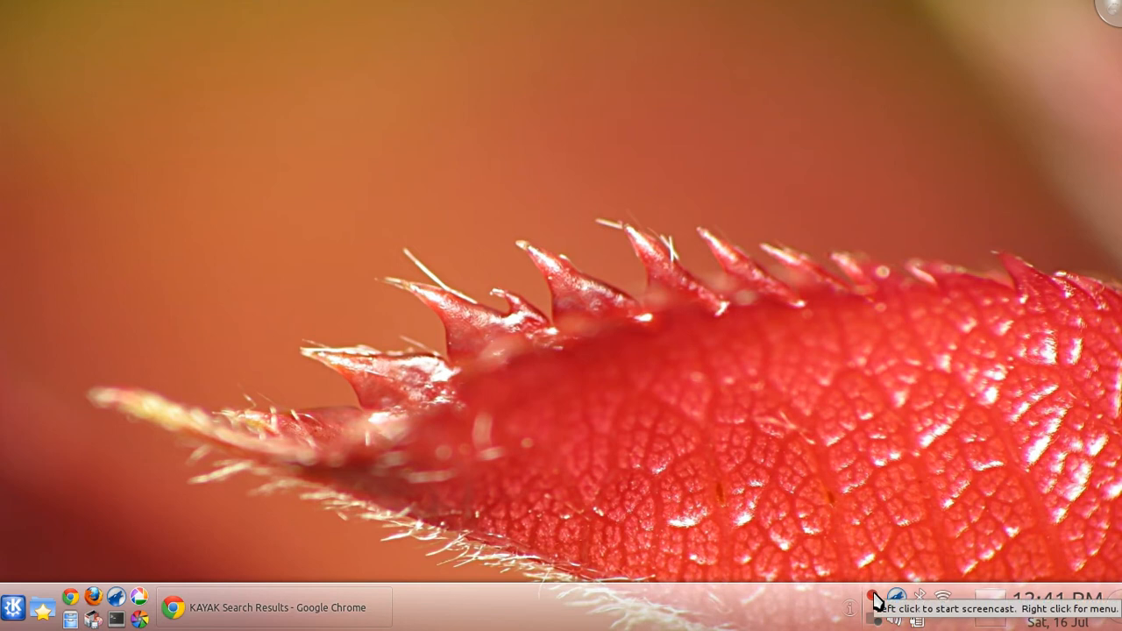
Show Istanbul's tray menu of sound, pointer and size options, then quit Istanbul
right_click(875, 602)
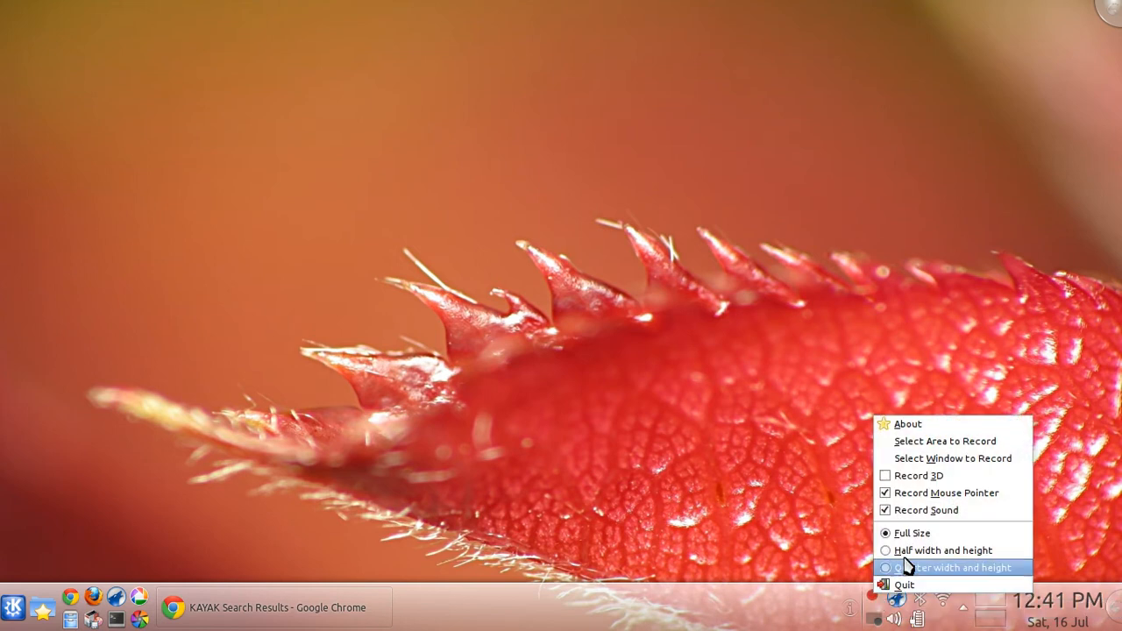
mouse_move(942, 550)
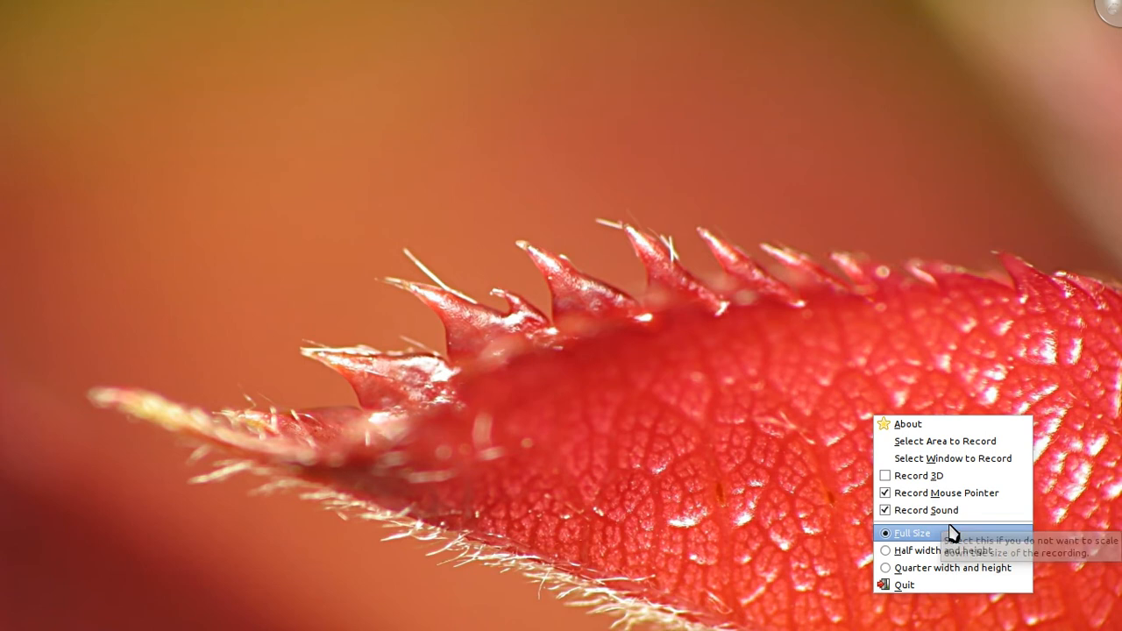
mouse_move(933, 584)
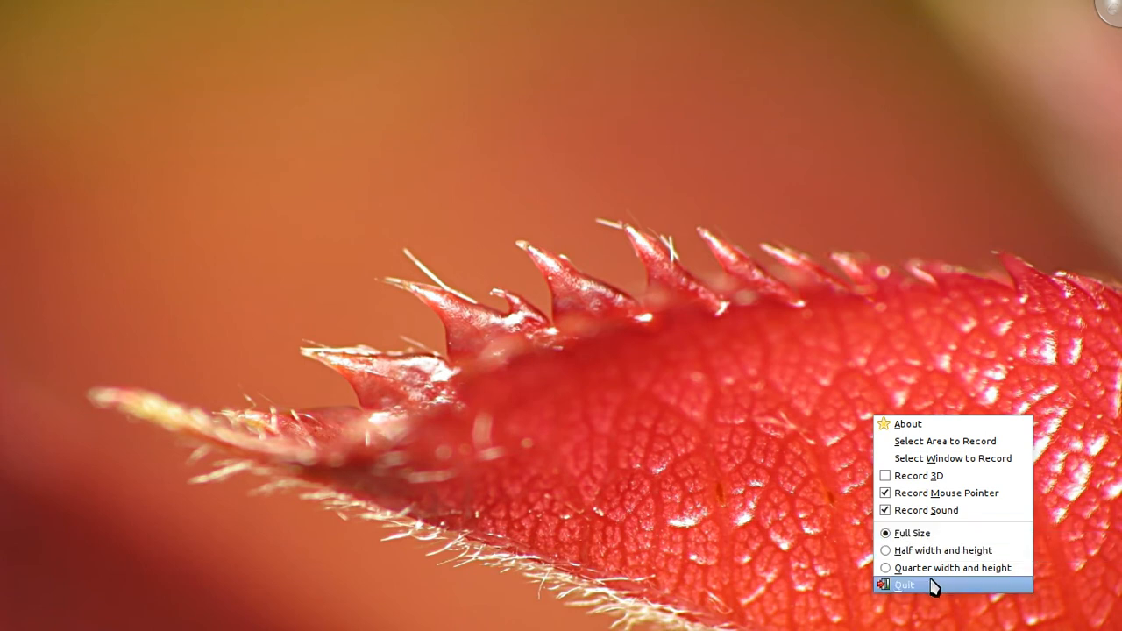
click(906, 585)
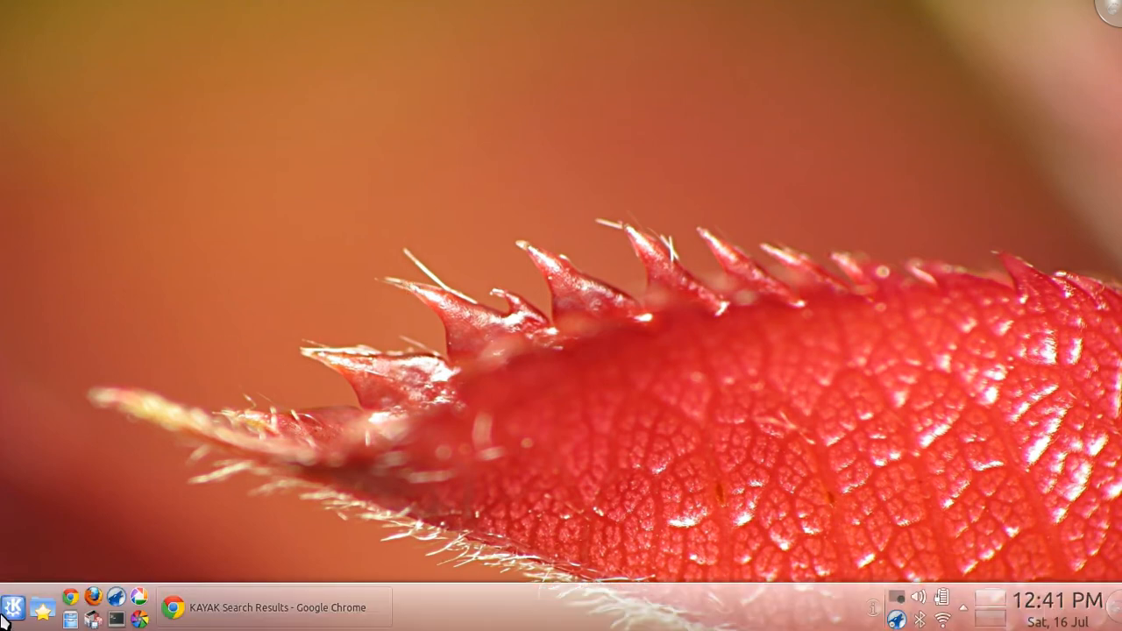
Launch Desktop recorder (recordMyDesktop) from the K menu's Applications > Multimedia list
click(13, 599)
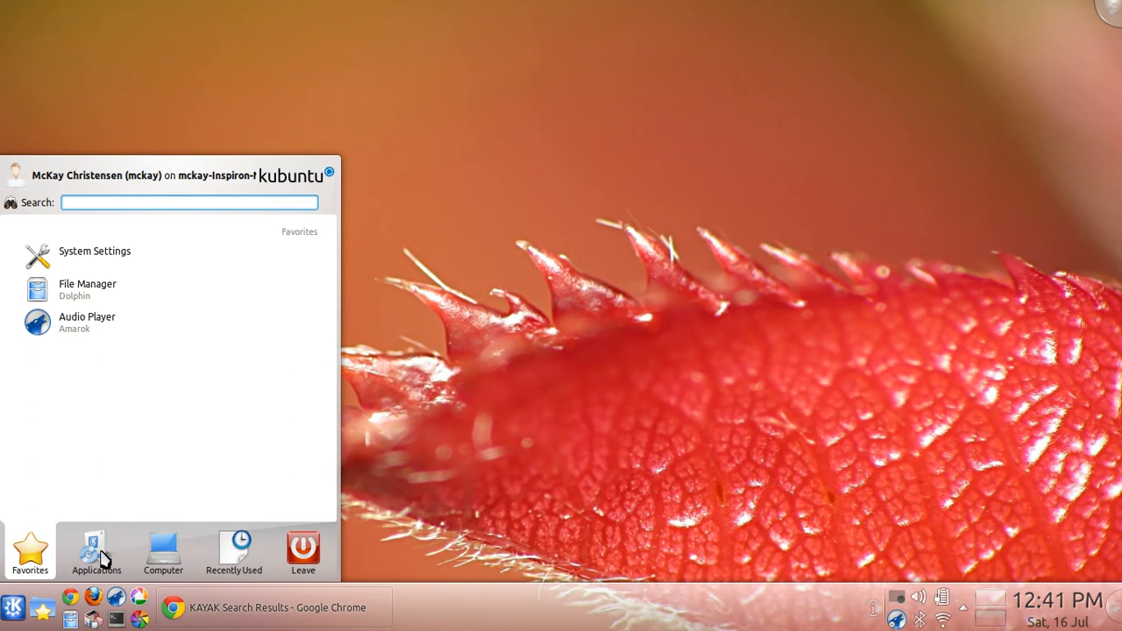
click(96, 550)
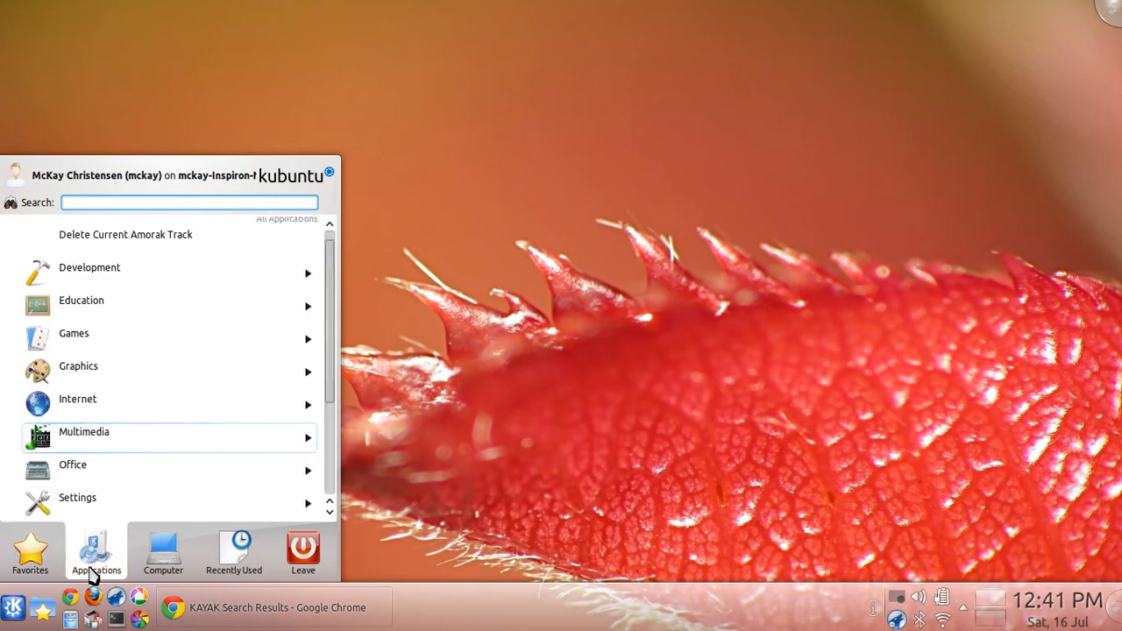
mouse_move(123, 445)
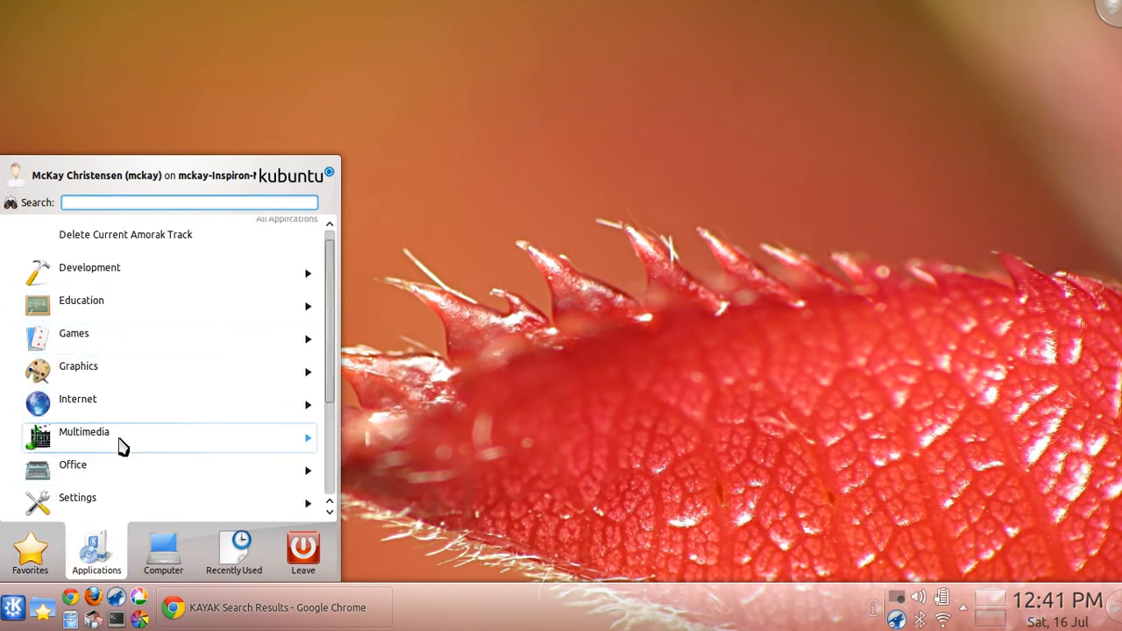
click(83, 431)
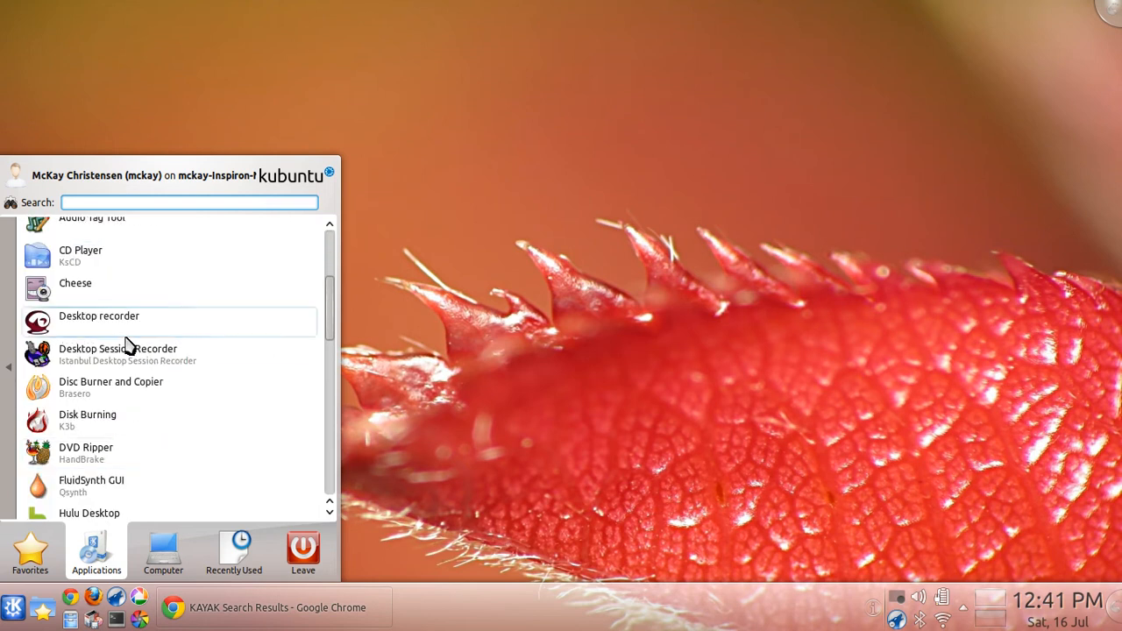
mouse_move(194, 332)
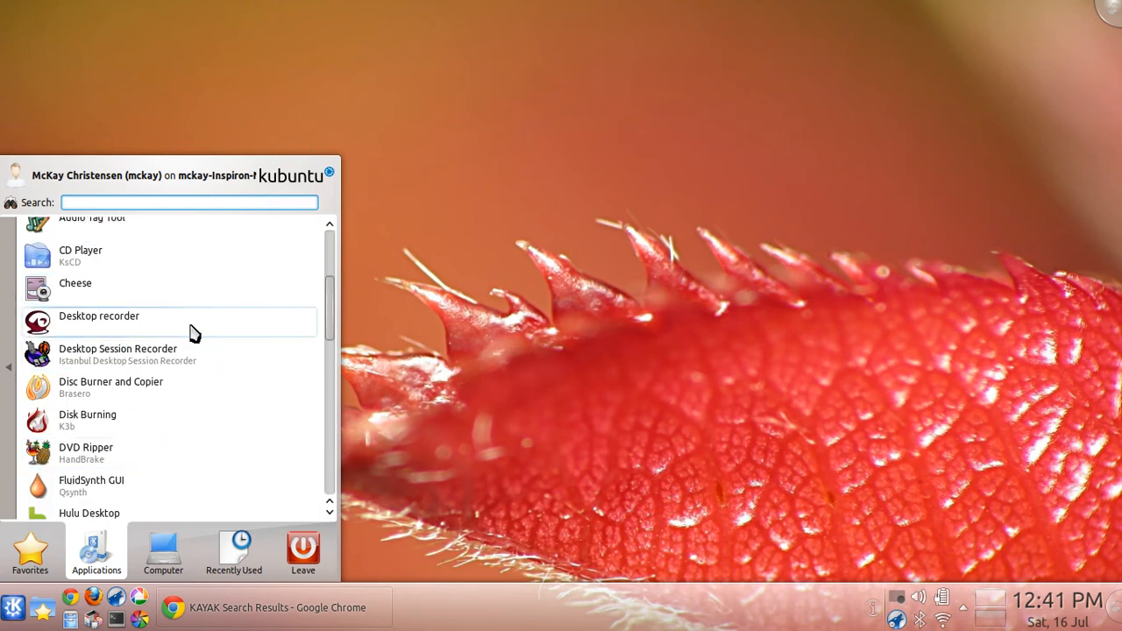
click(99, 315)
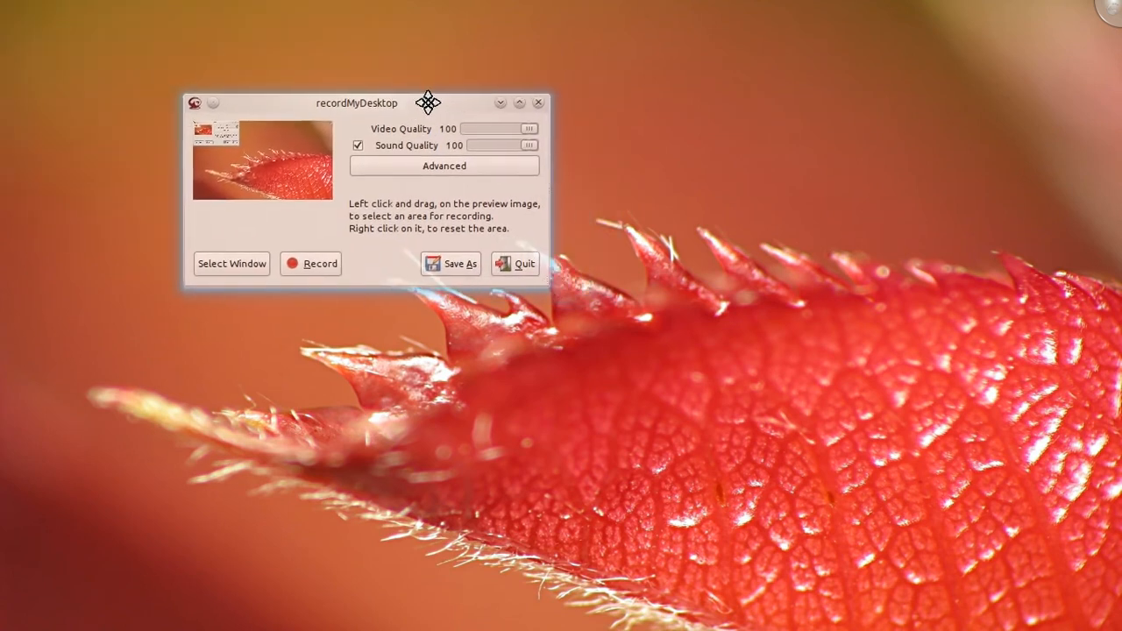
Browse recordMyDesktop's Advanced performance, sound and misc settings, then close them and quit
drag(429, 103, 437, 114)
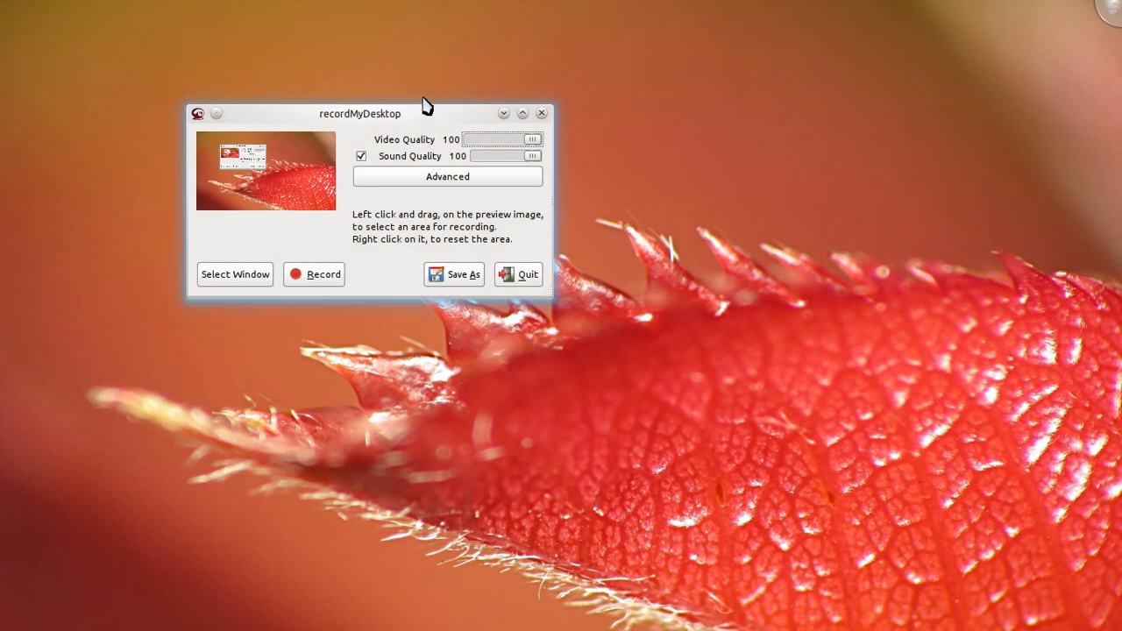
mouse_move(438, 171)
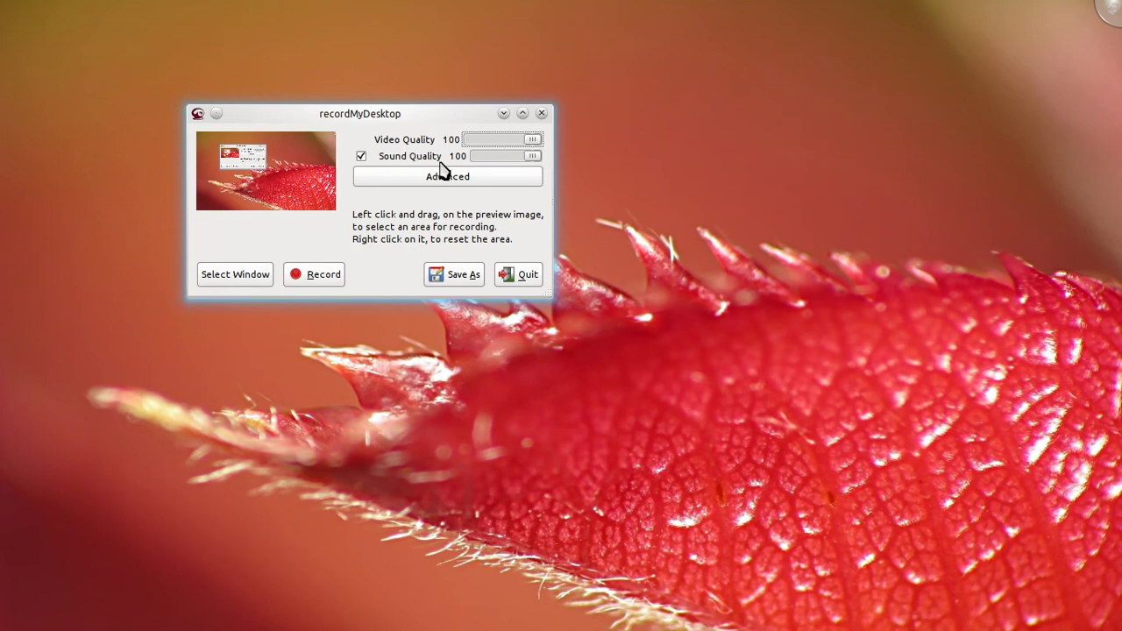
click(447, 176)
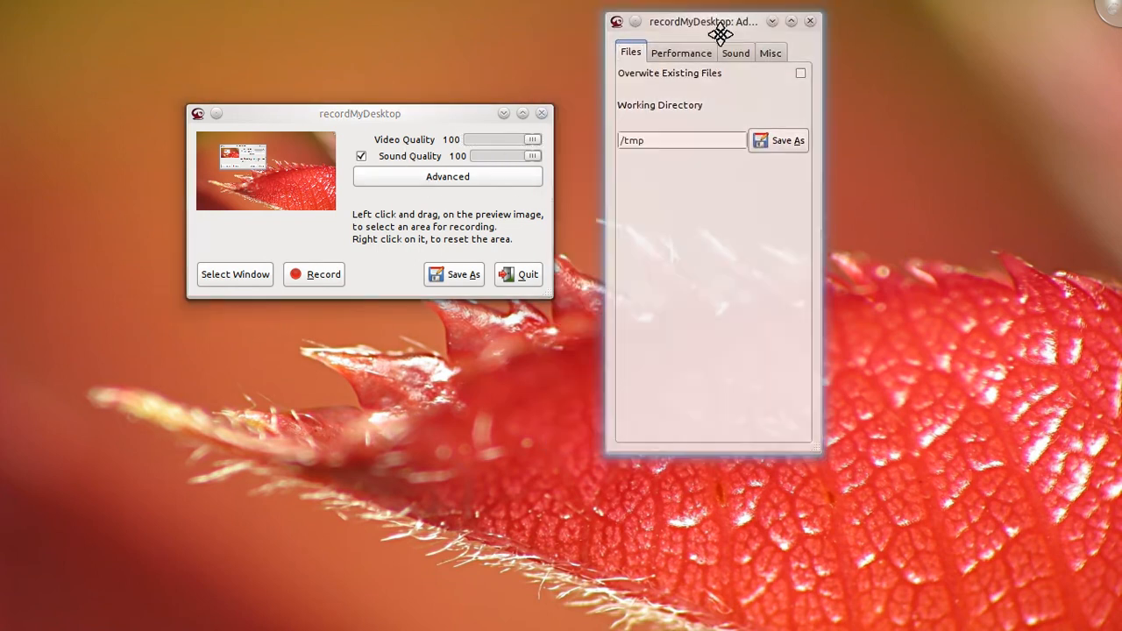
click(681, 53)
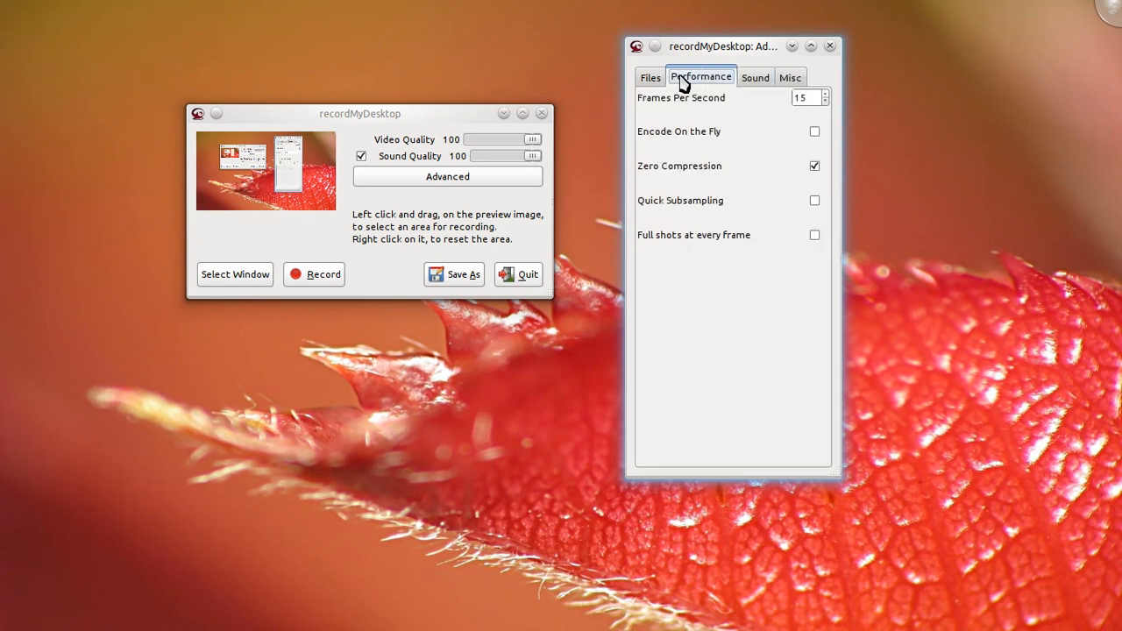
click(754, 77)
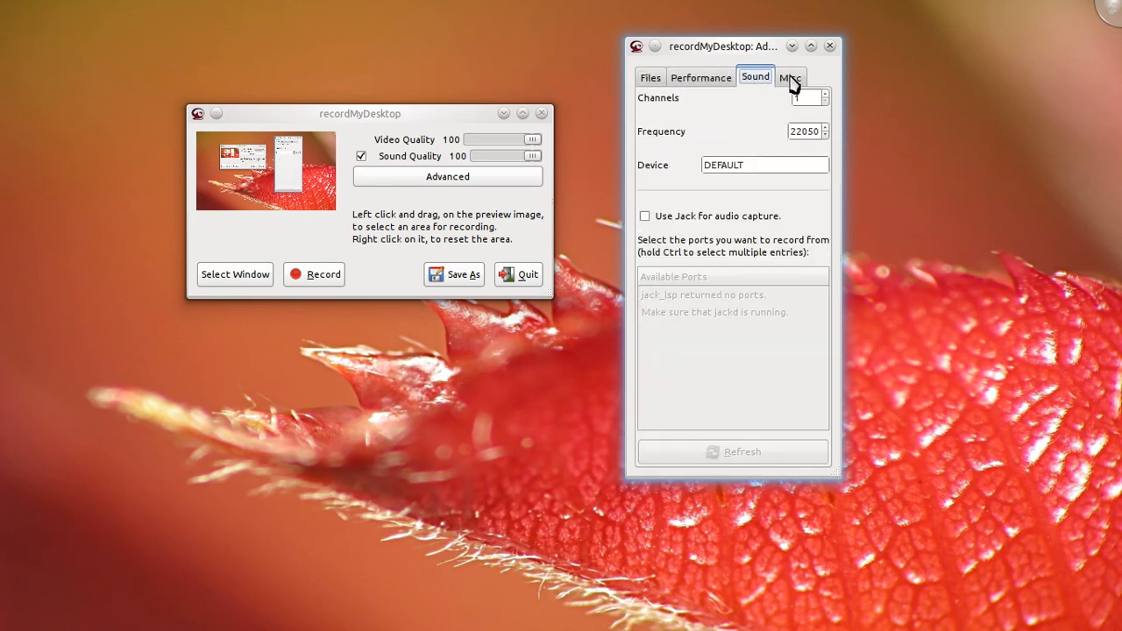
click(650, 77)
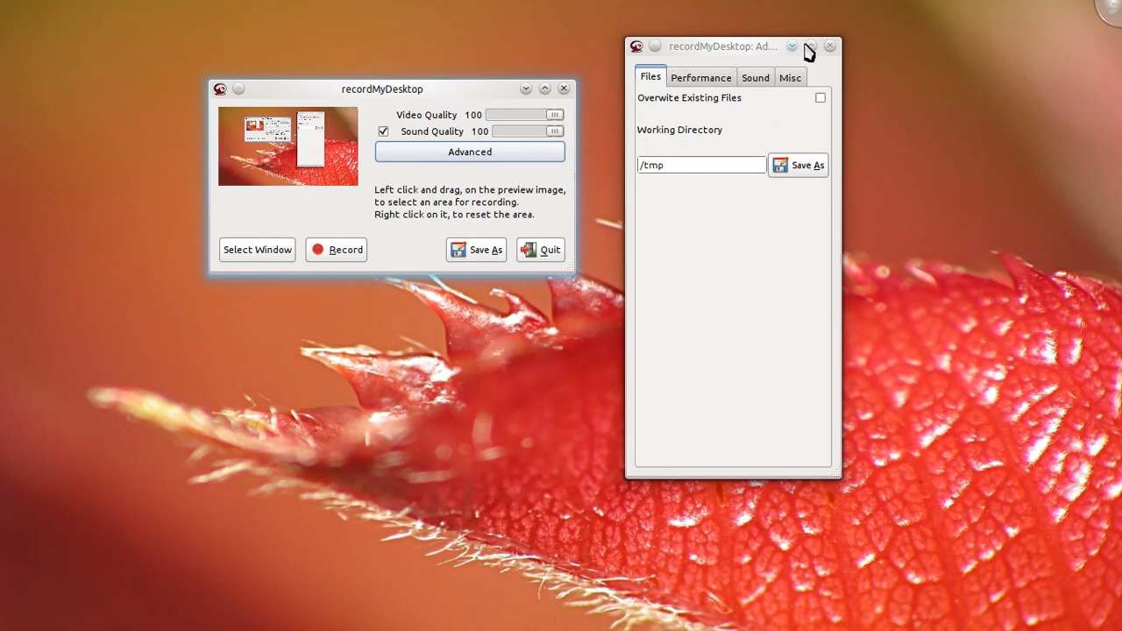
click(829, 45)
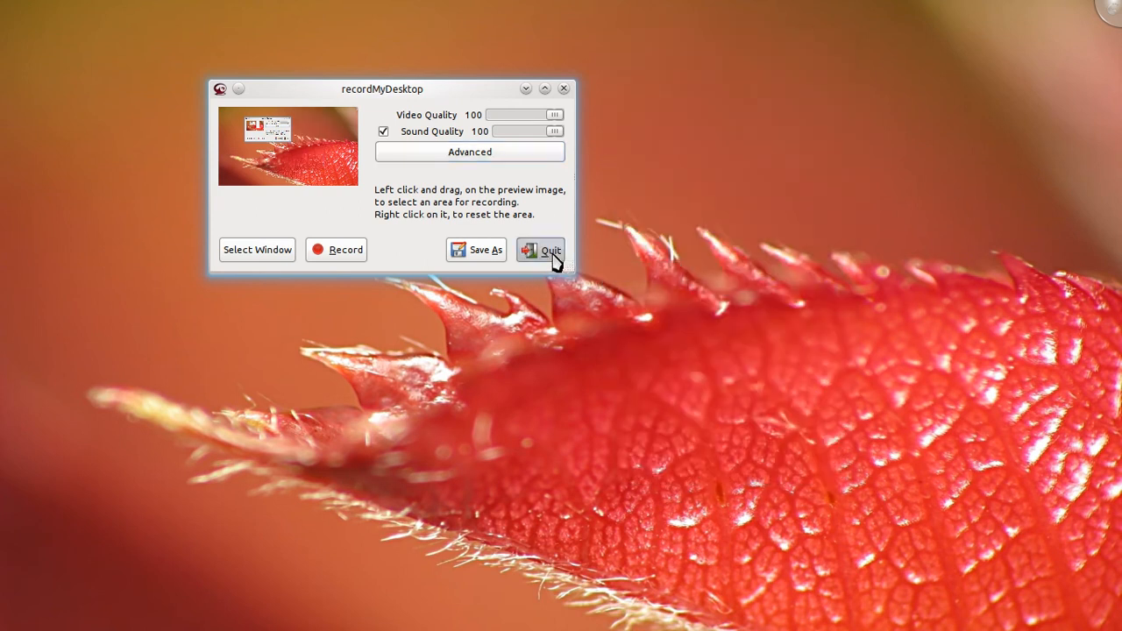
click(547, 249)
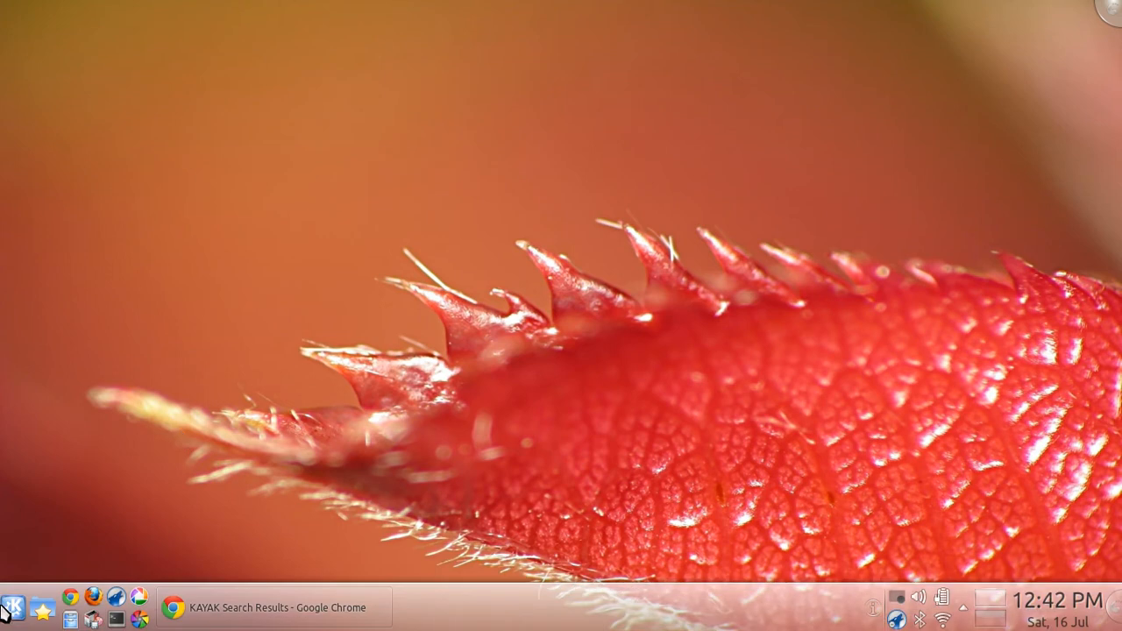
Launch X11 Screencam (XVidCap) from the K menu's Multimedia list
click(13, 601)
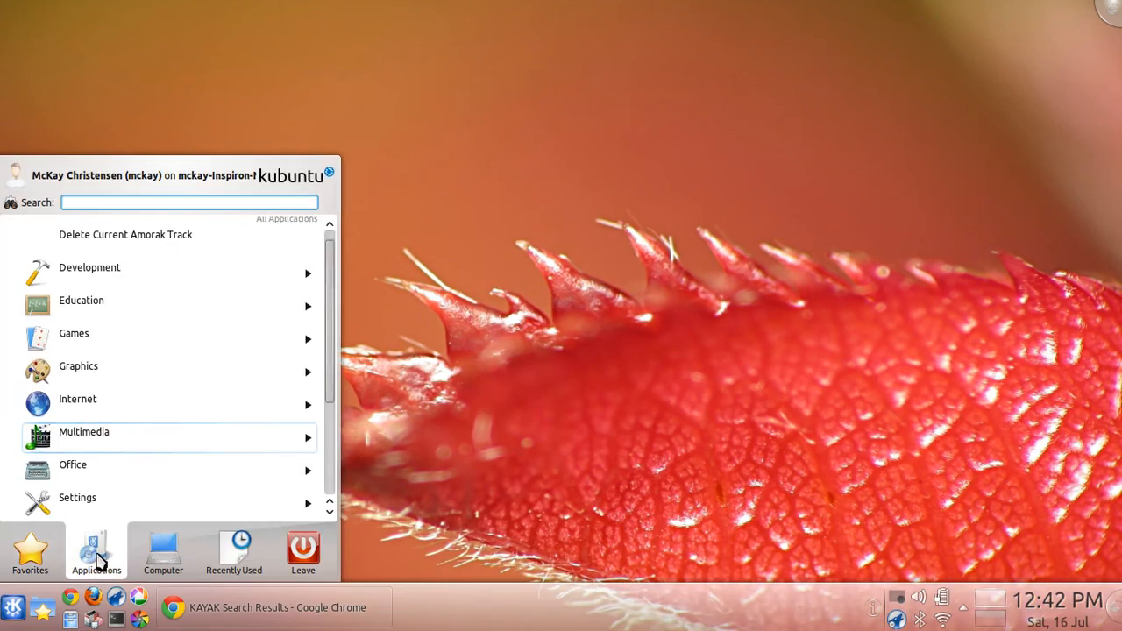
click(83, 436)
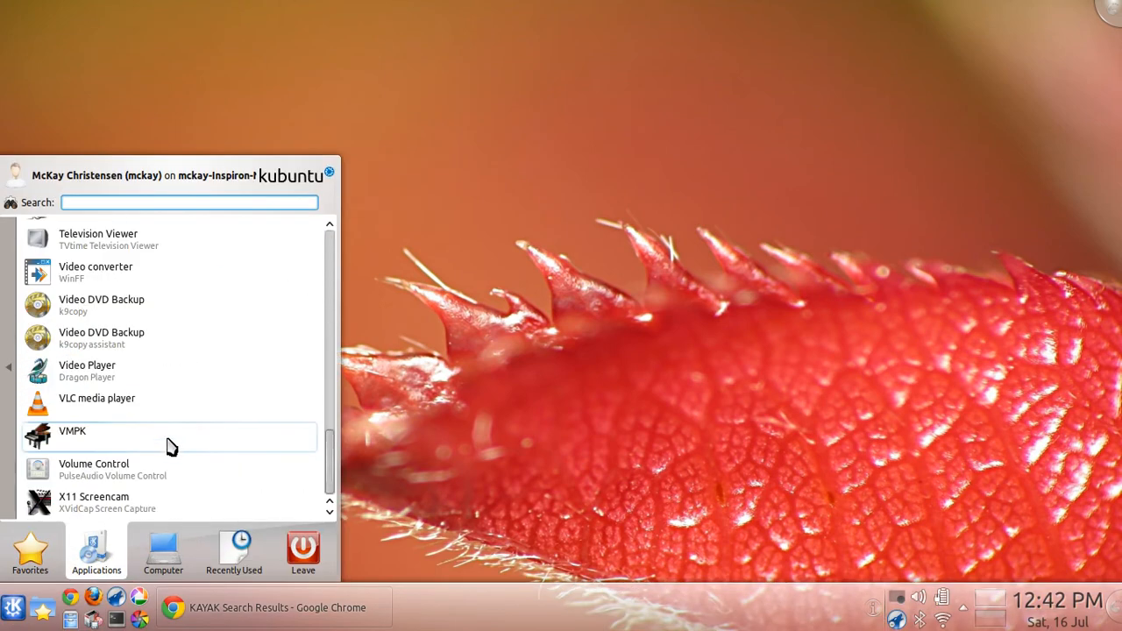
mouse_move(180, 508)
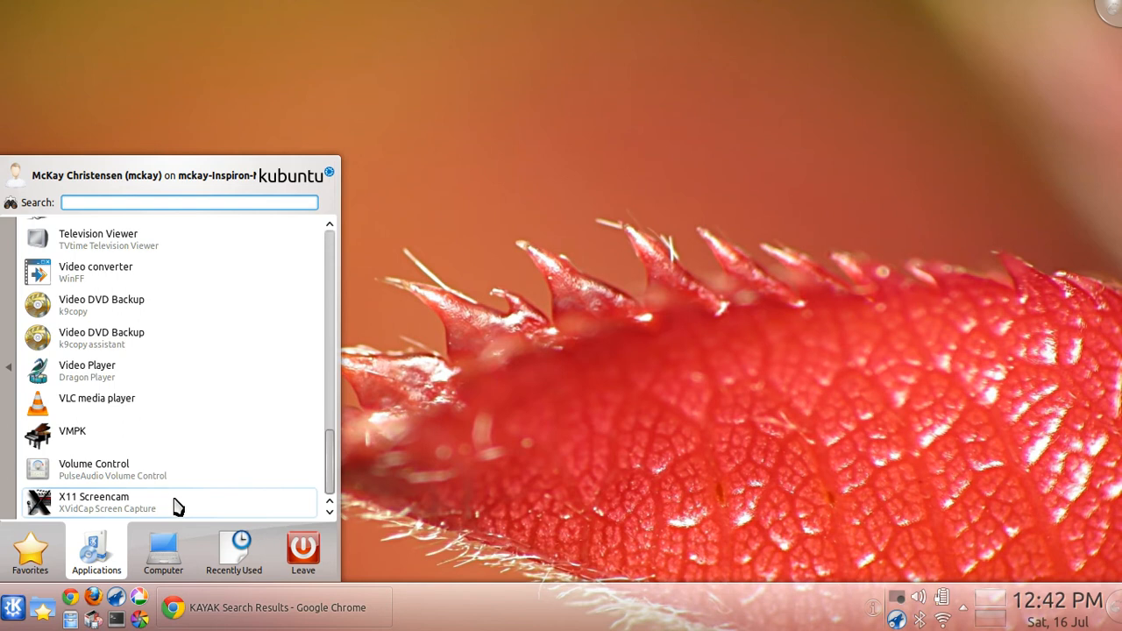
click(93, 502)
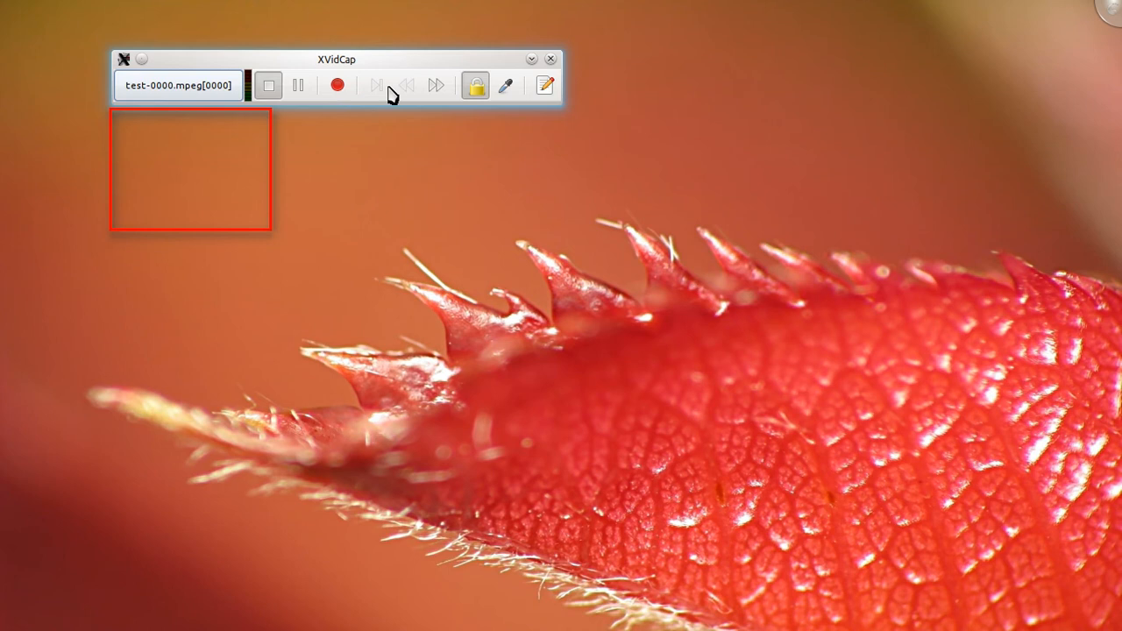
Open XVidCap Preferences, browse the Multi-Frame and Commands tabs, and return to General
click(175, 85)
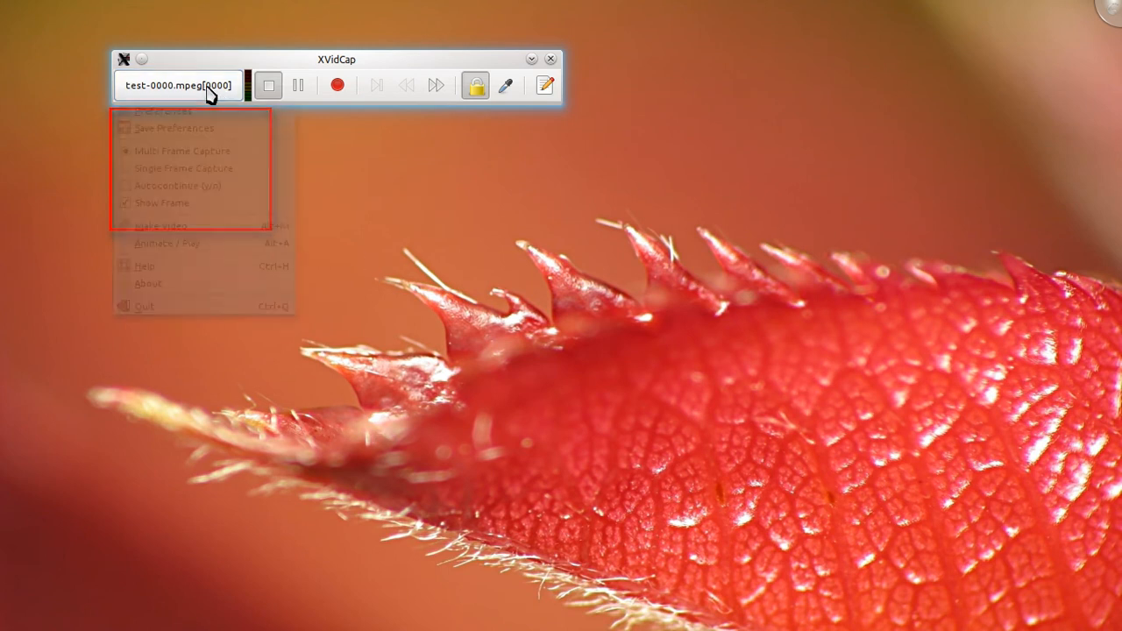
click(167, 109)
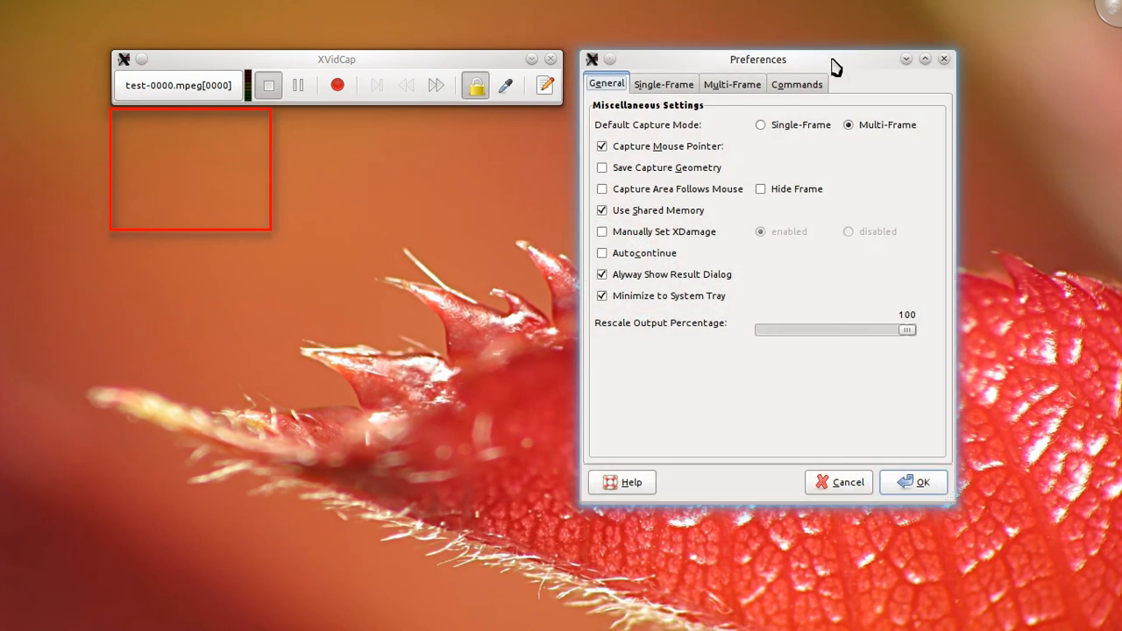
click(732, 83)
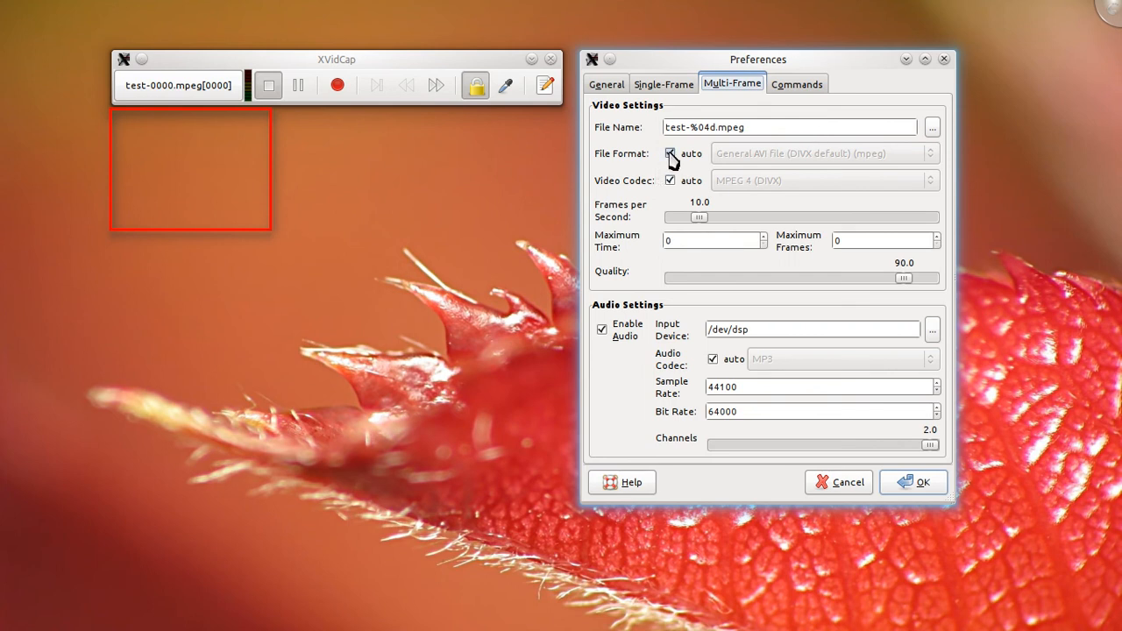
click(671, 153)
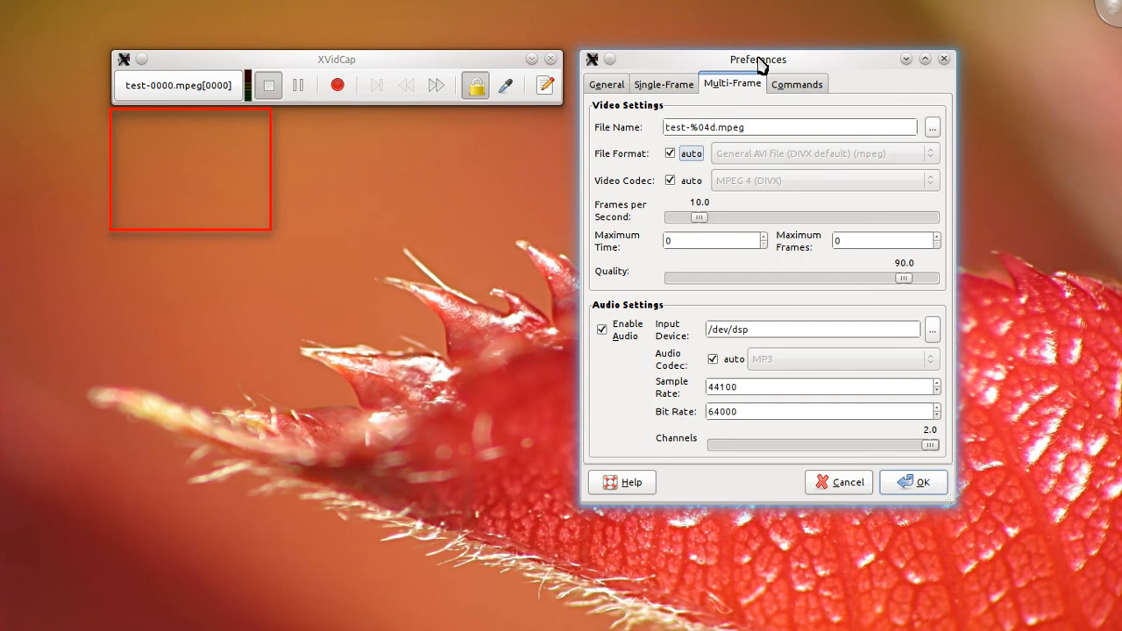
click(812, 89)
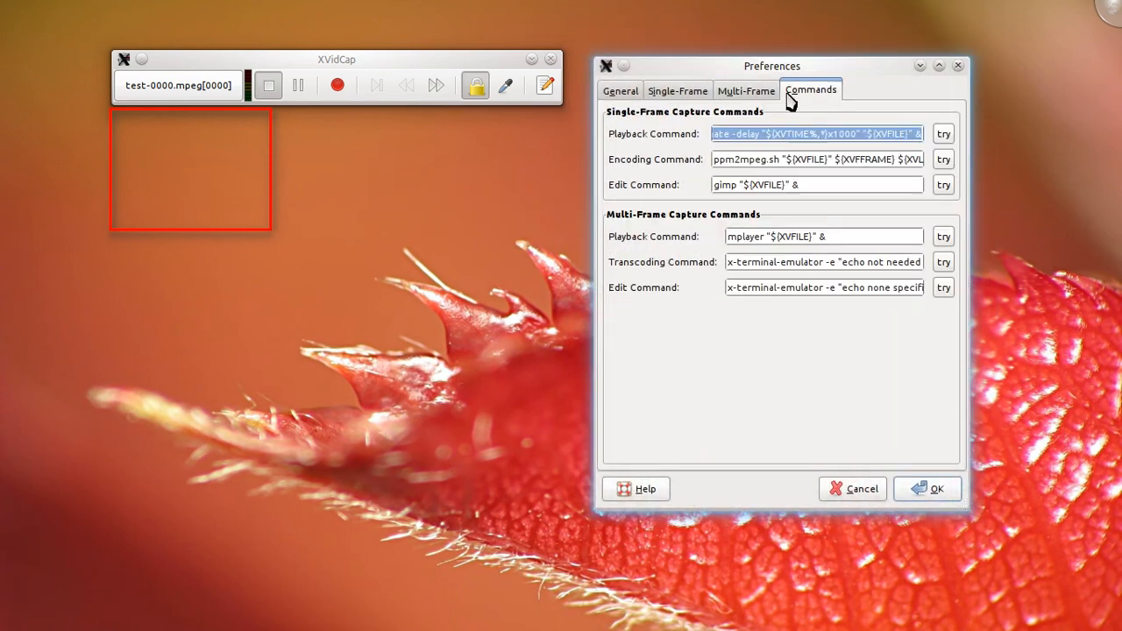
click(620, 90)
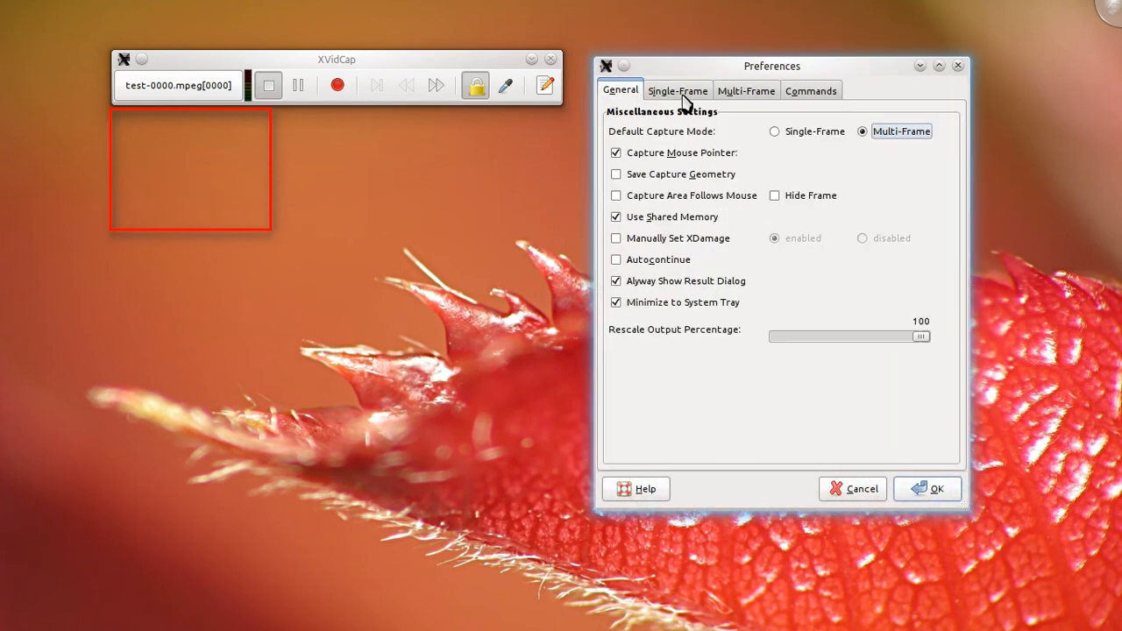
mouse_move(408, 61)
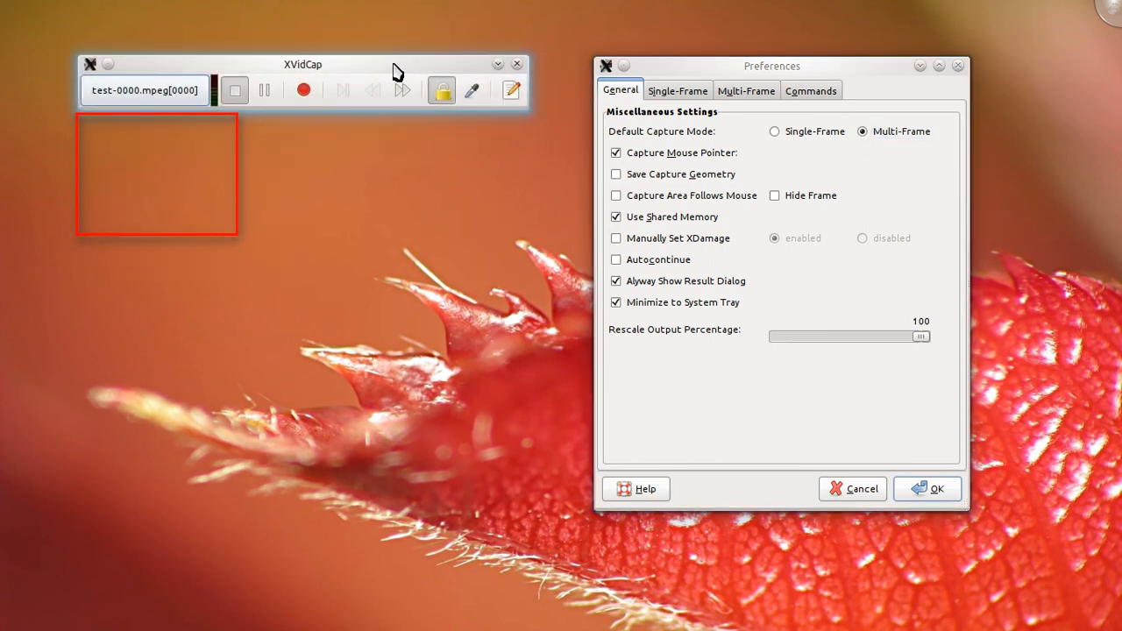
mouse_move(403, 75)
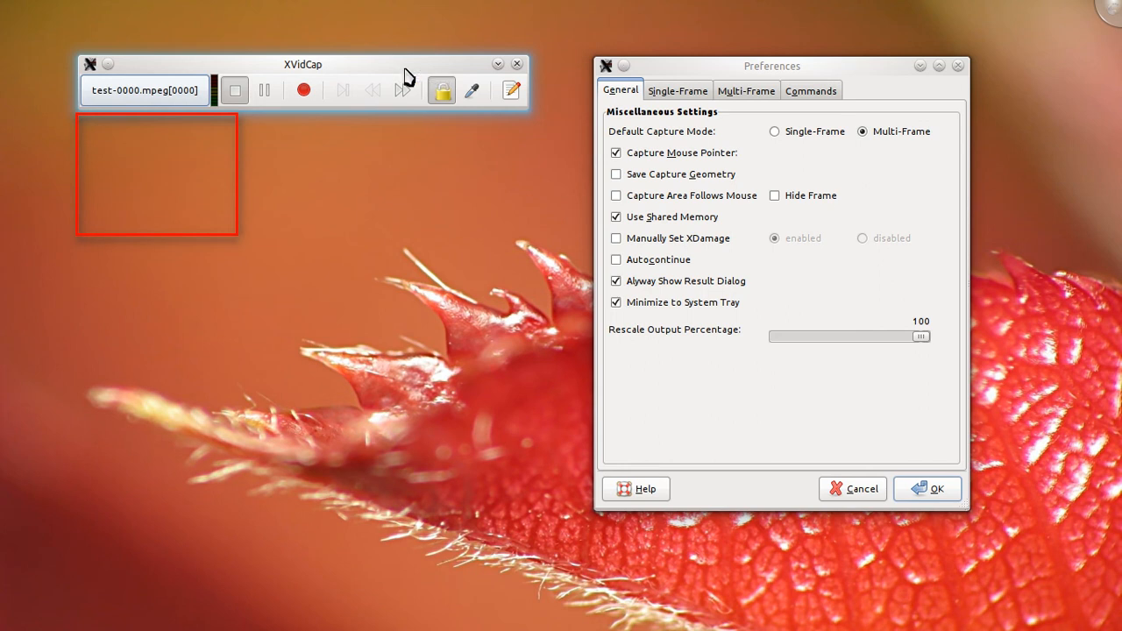
mouse_move(404, 70)
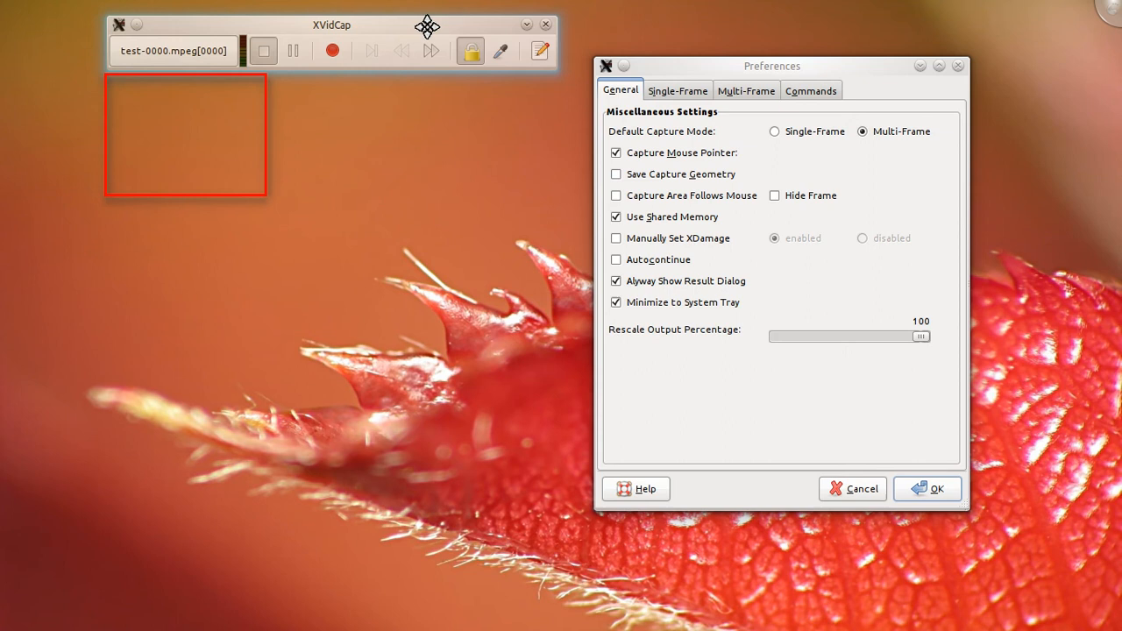
Drag XVidCap's Preferences window around the desktop before settling it back on the right
drag(771, 66, 459, 129)
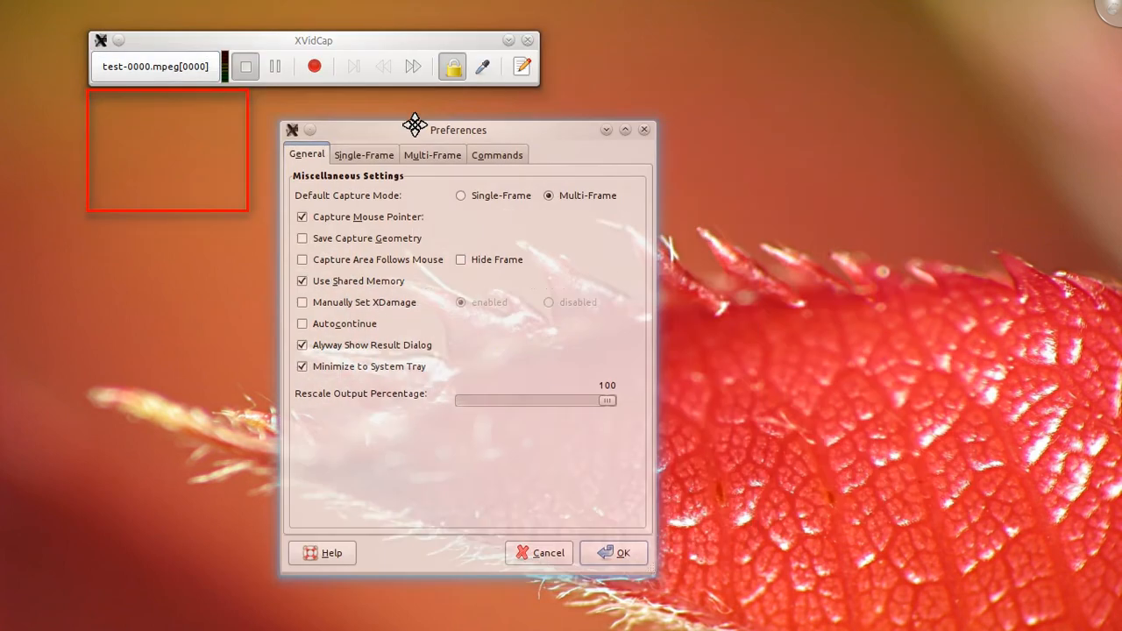
drag(414, 129, 768, 99)
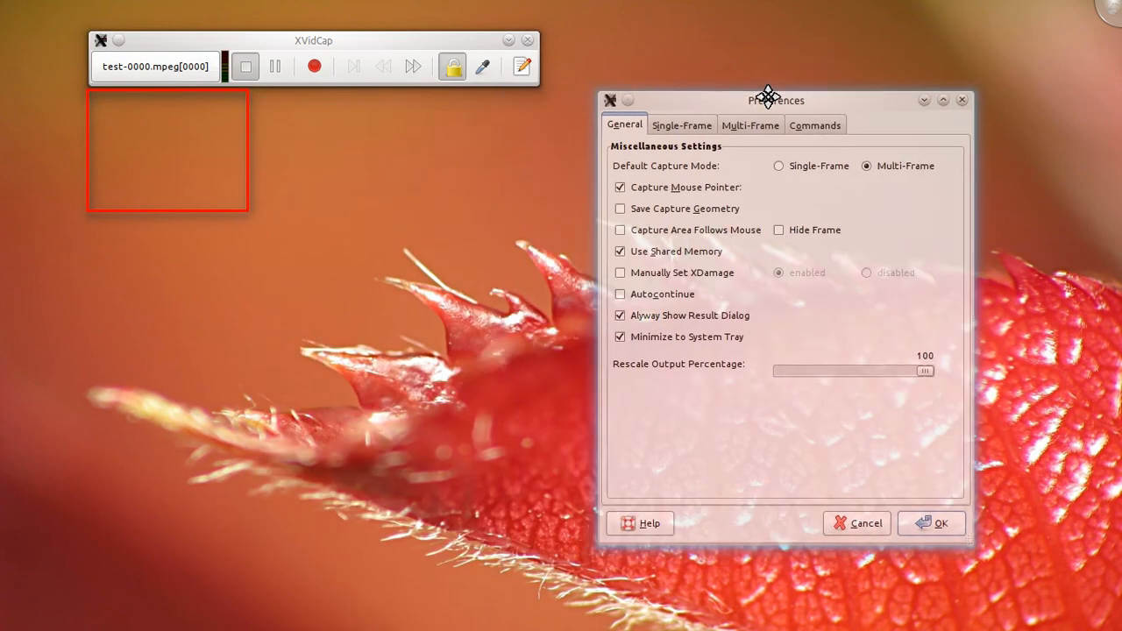
drag(775, 99, 762, 90)
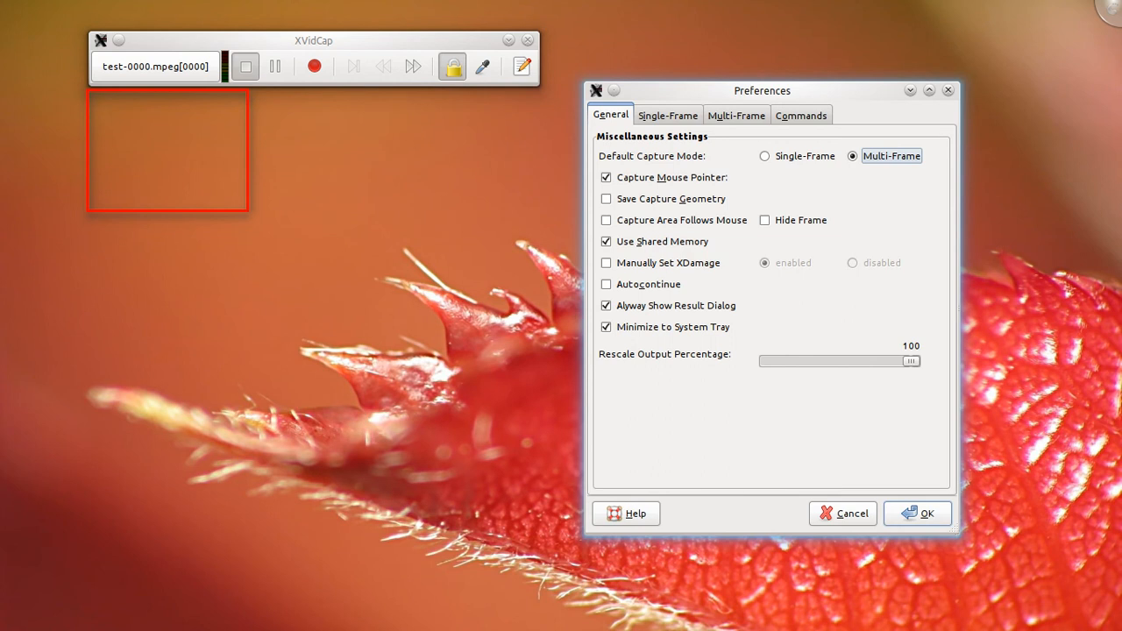
drag(762, 90, 718, 41)
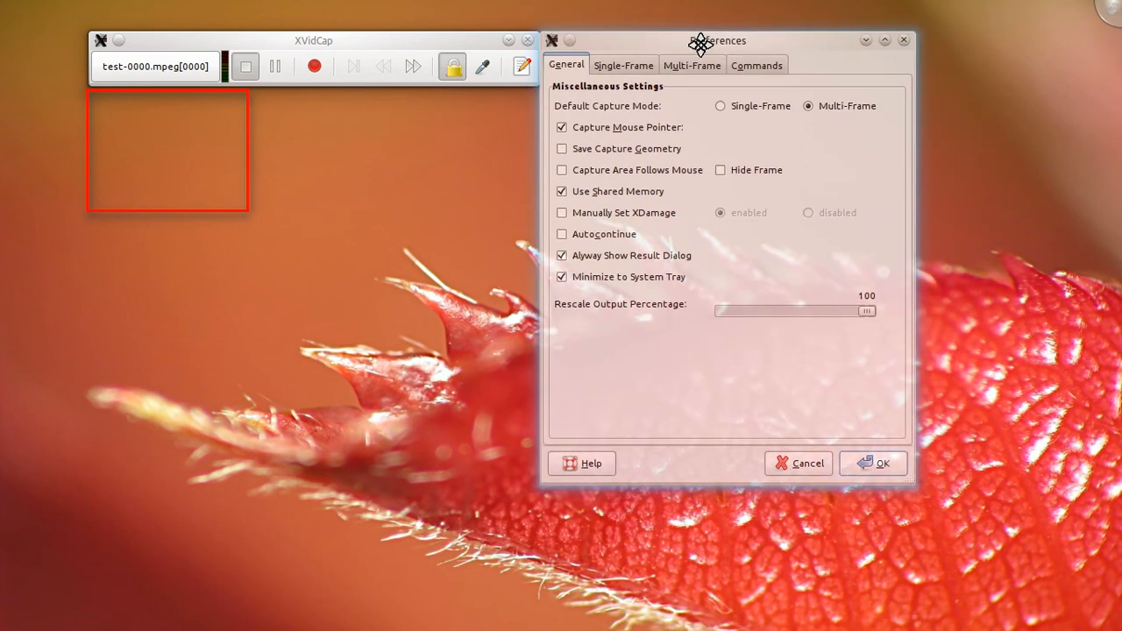
drag(702, 40, 758, 81)
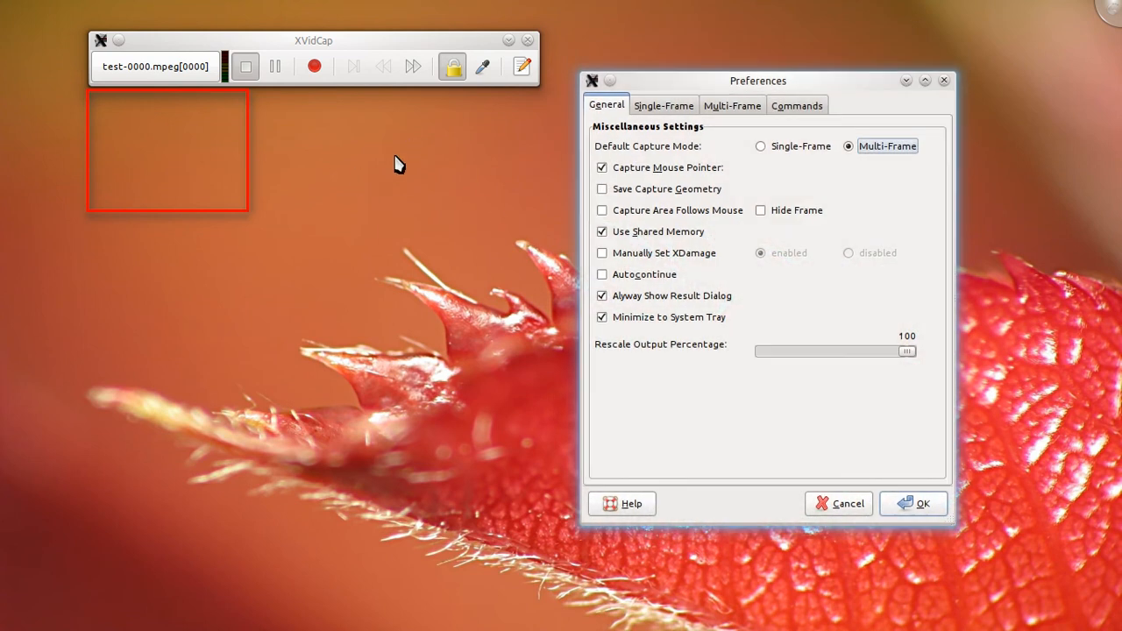
mouse_move(461, 283)
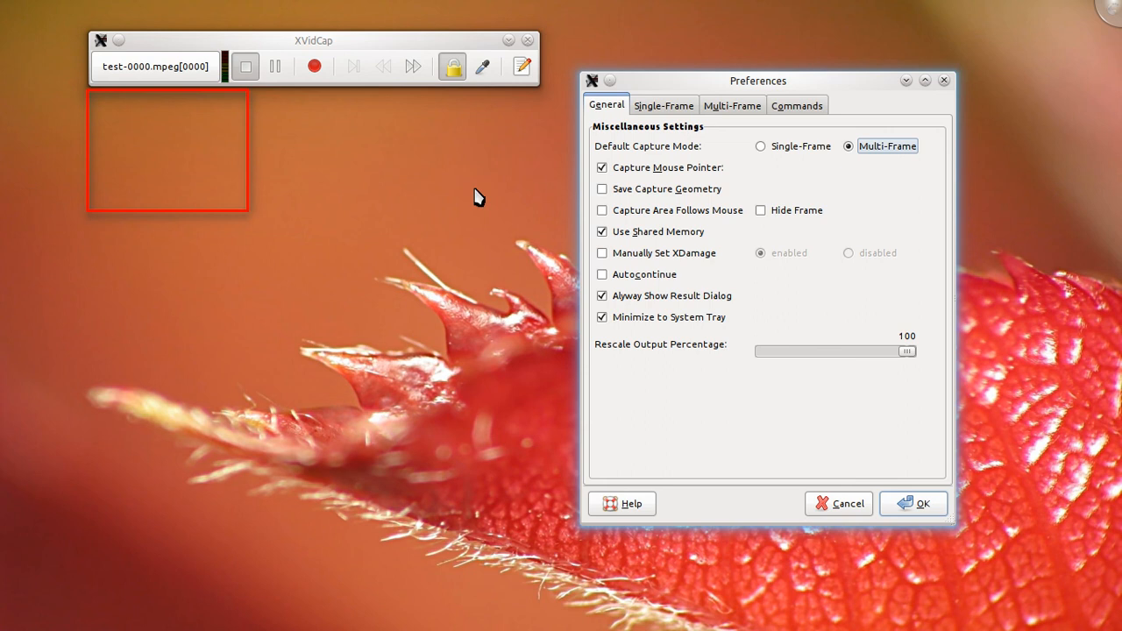
mouse_move(417, 42)
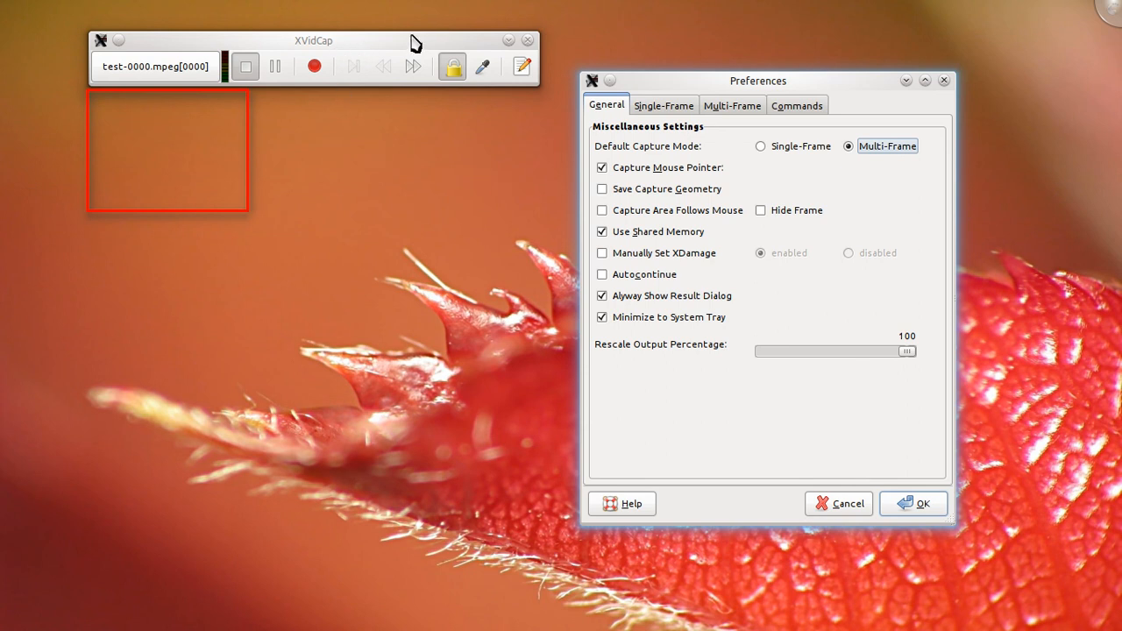
View the Single-Frame and Commands tabs, confirm Preferences with OK, and close XVidCap
click(664, 105)
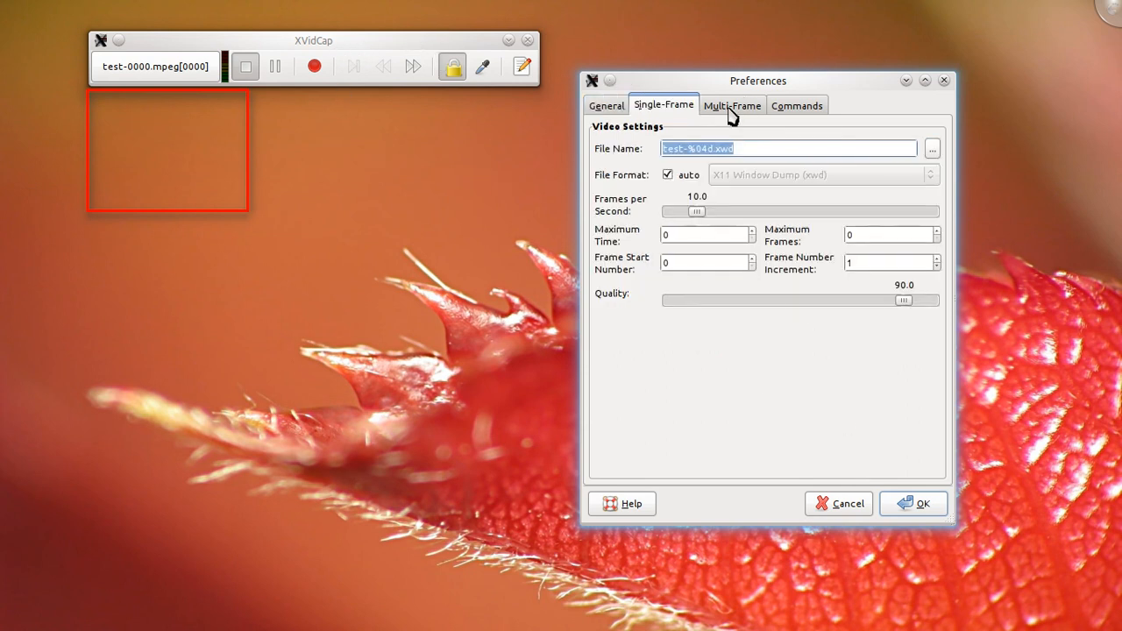
click(797, 104)
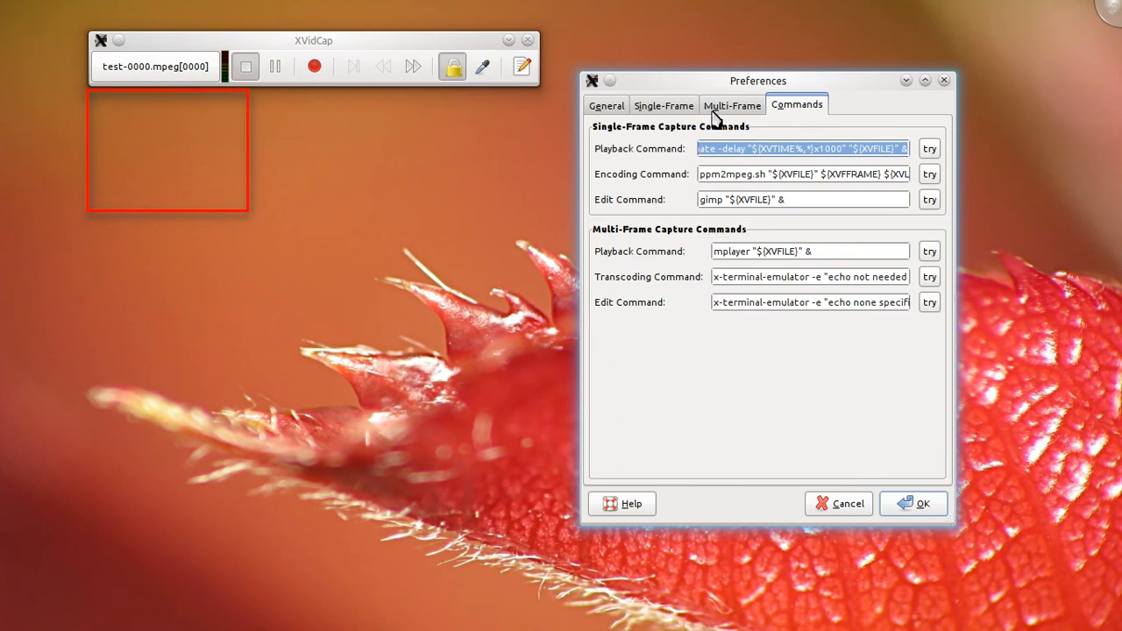
click(605, 105)
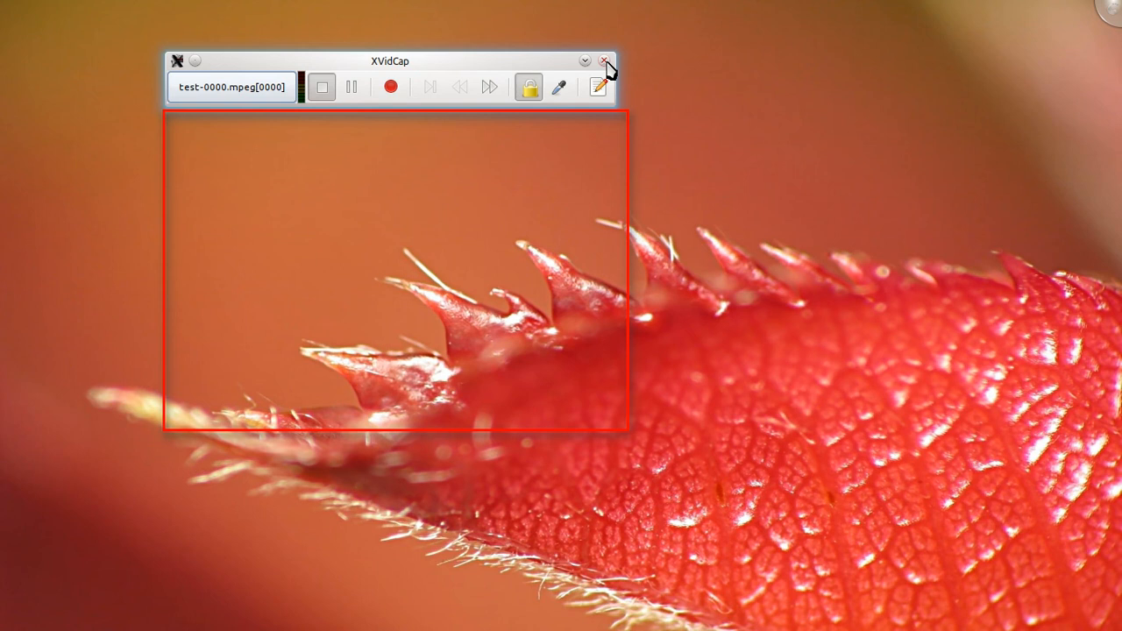
mouse_move(599, 87)
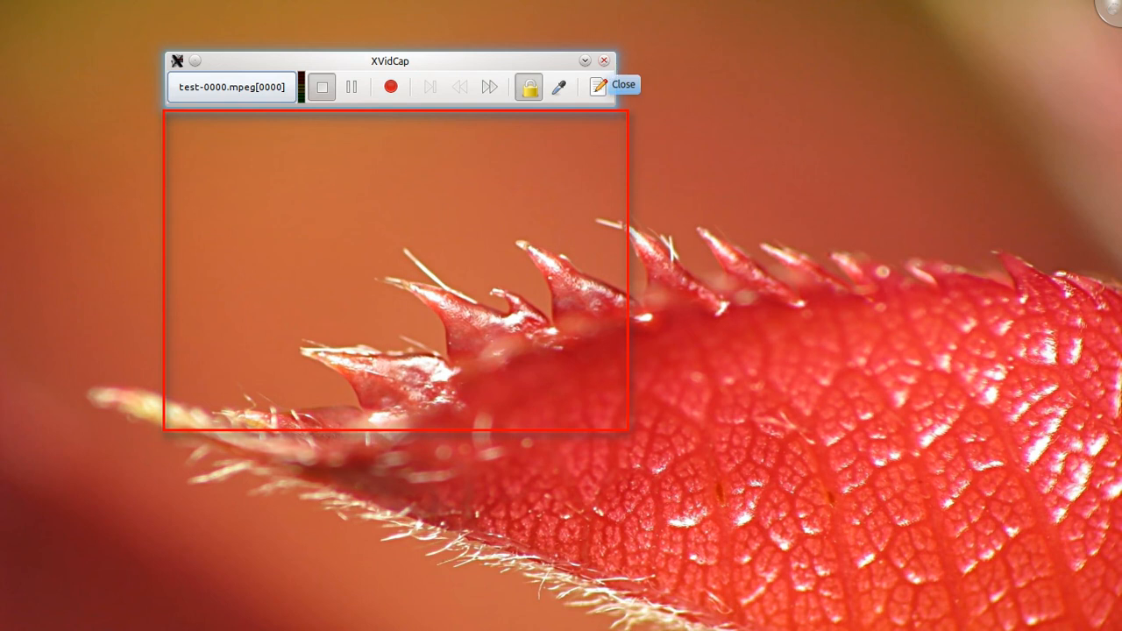
mouse_move(603, 58)
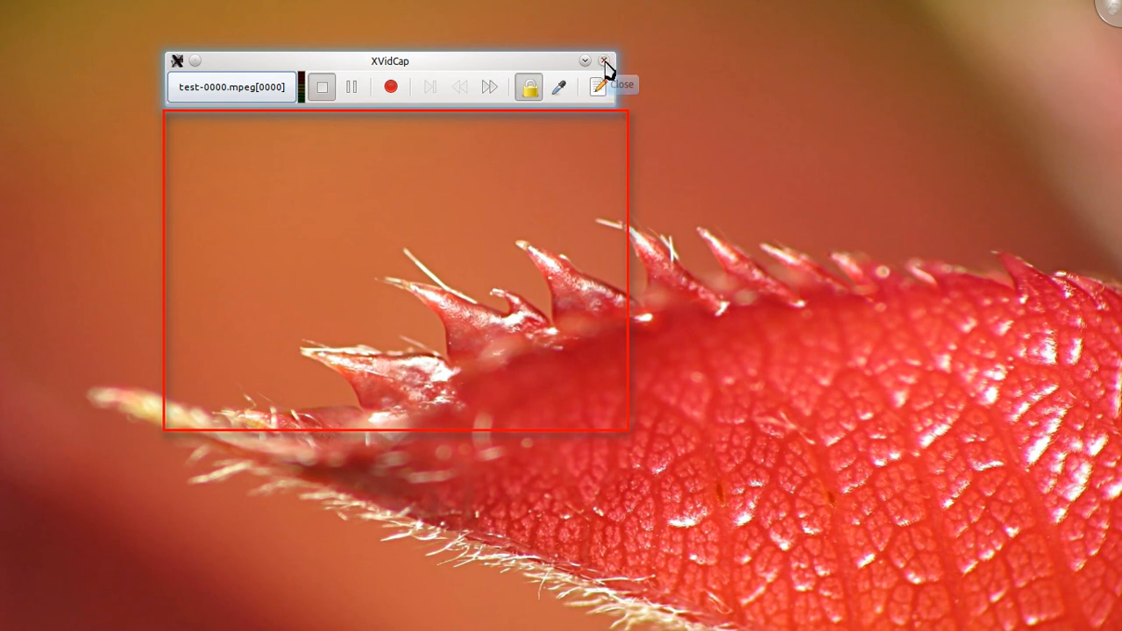
click(603, 60)
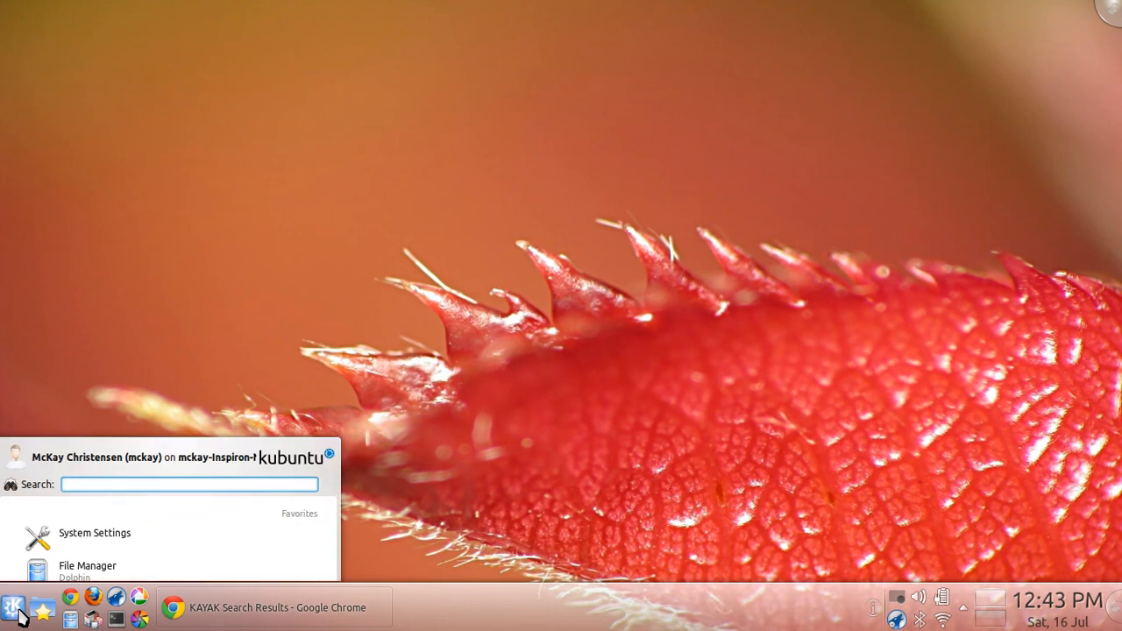
Browse the launcher's Applications and scroll down to Screencaster (Kazam)
click(97, 551)
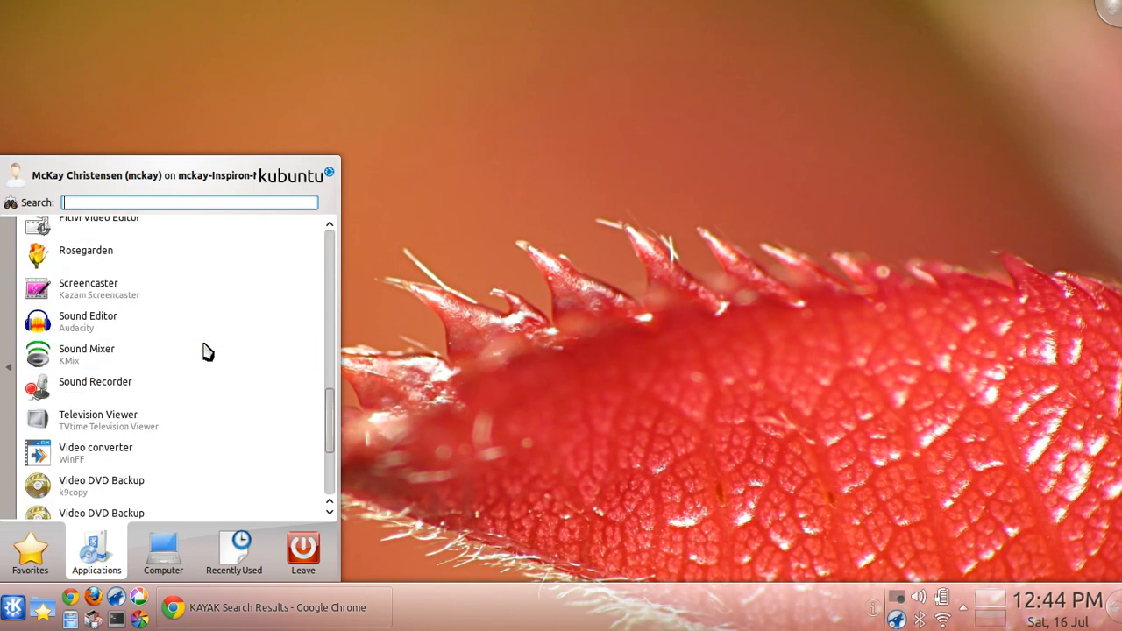
scroll(down, 3)
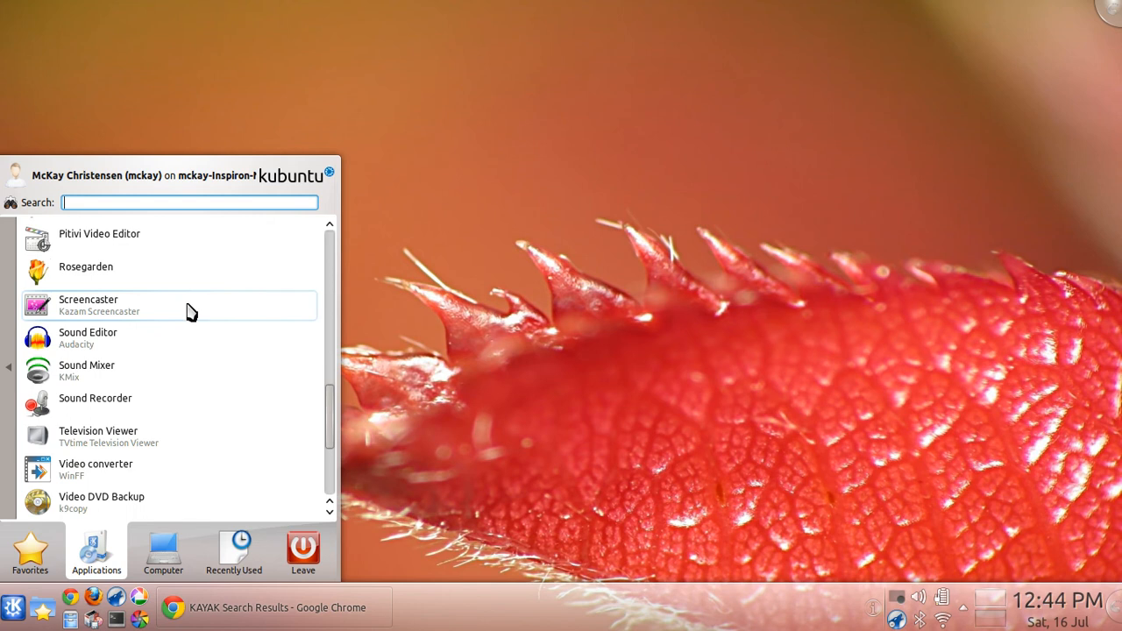
Launch Kazam Screencaster, drag its window around showing Record Video/Audio options, then close it
click(87, 305)
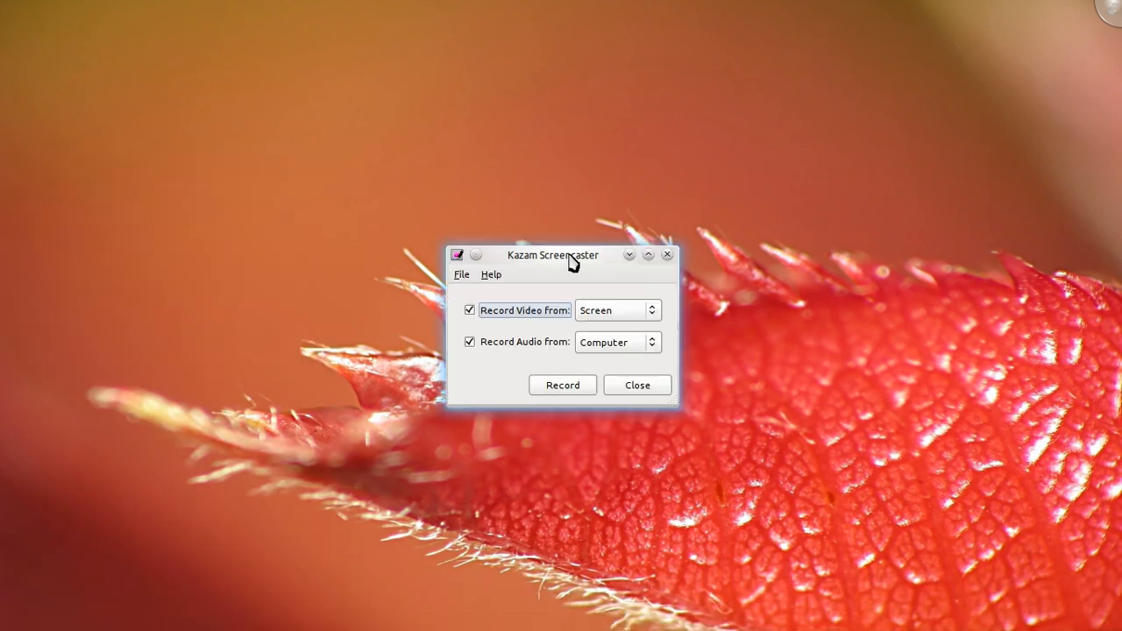
drag(569, 255, 592, 116)
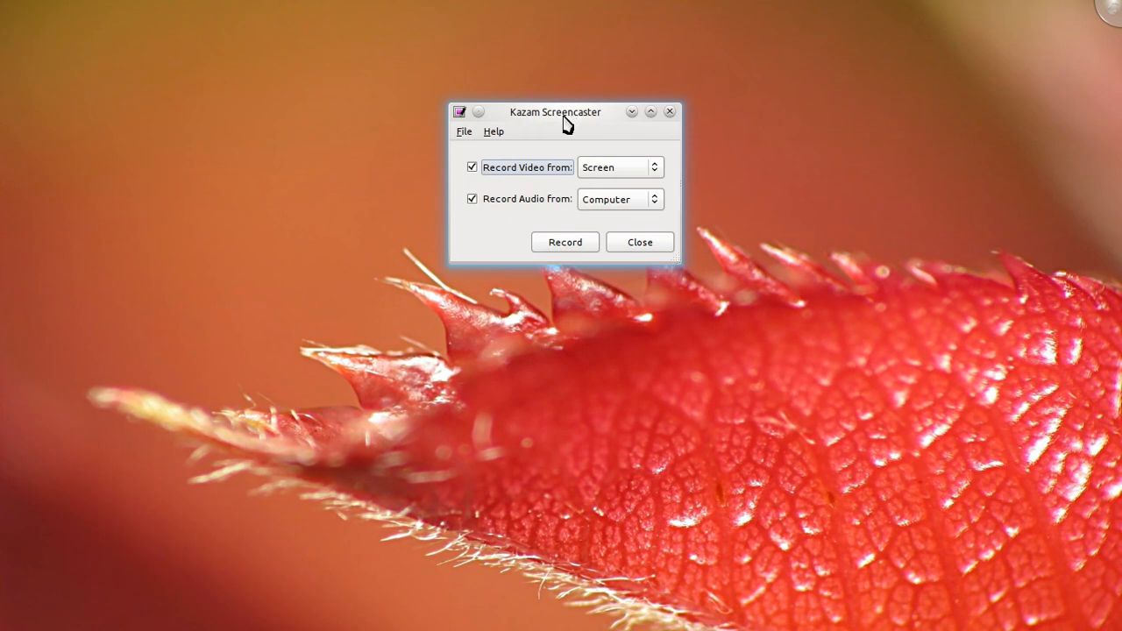
mouse_move(581, 125)
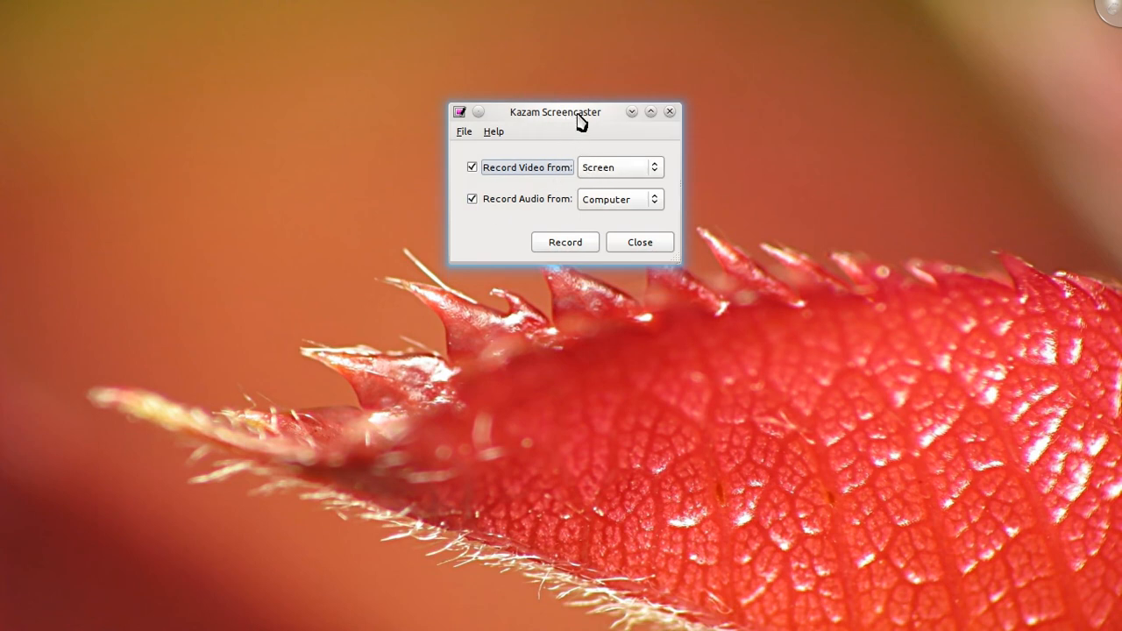
drag(578, 121, 566, 167)
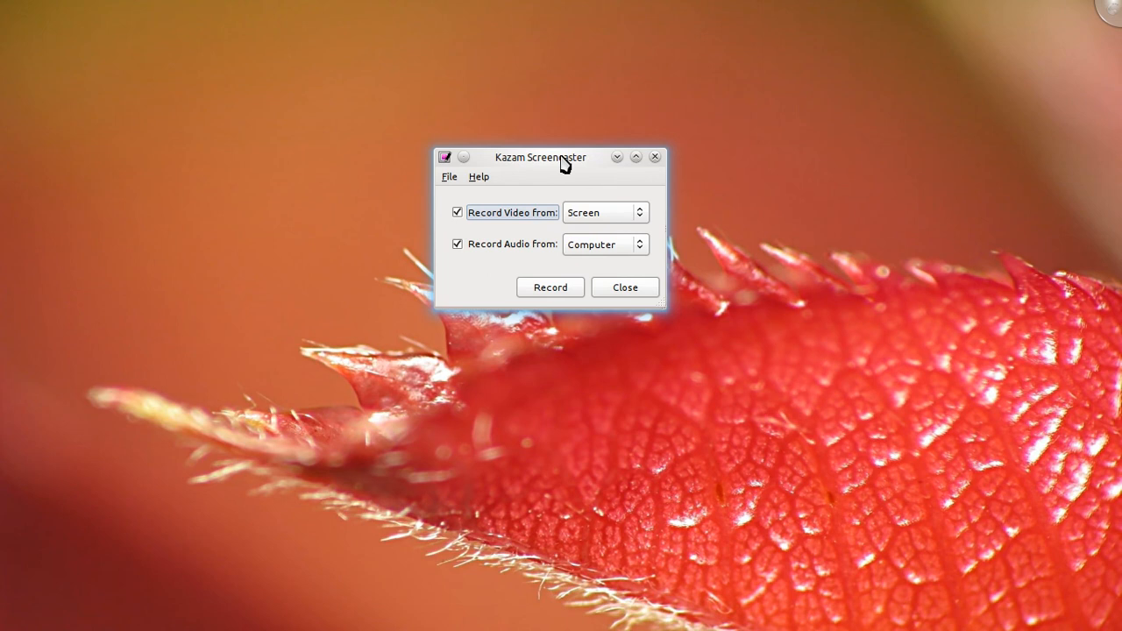
mouse_move(541, 167)
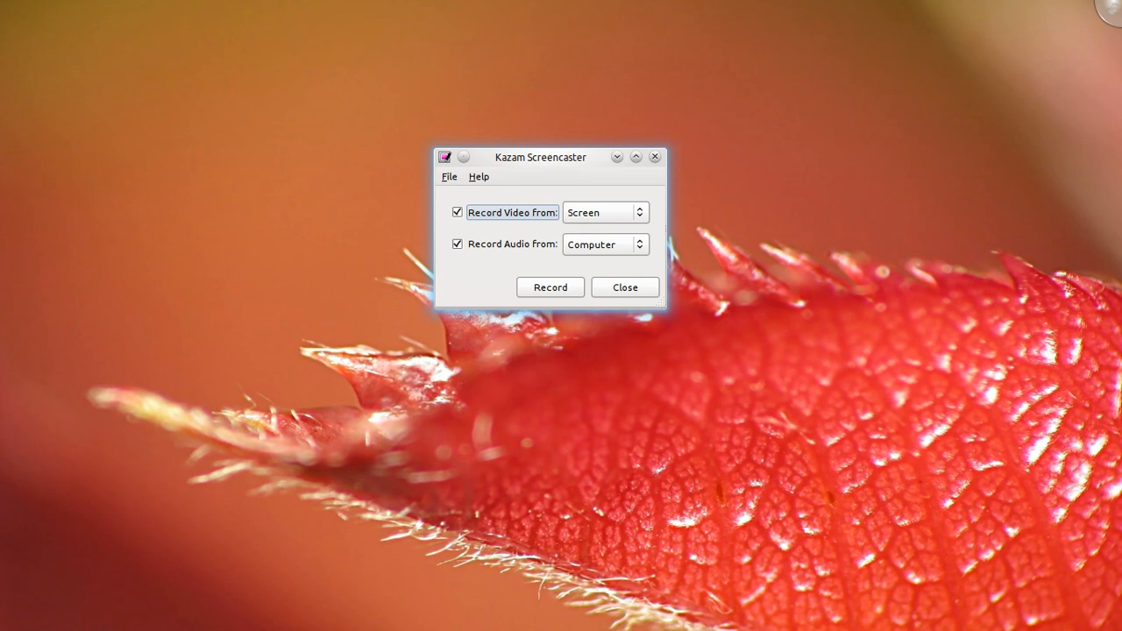
drag(540, 157, 566, 162)
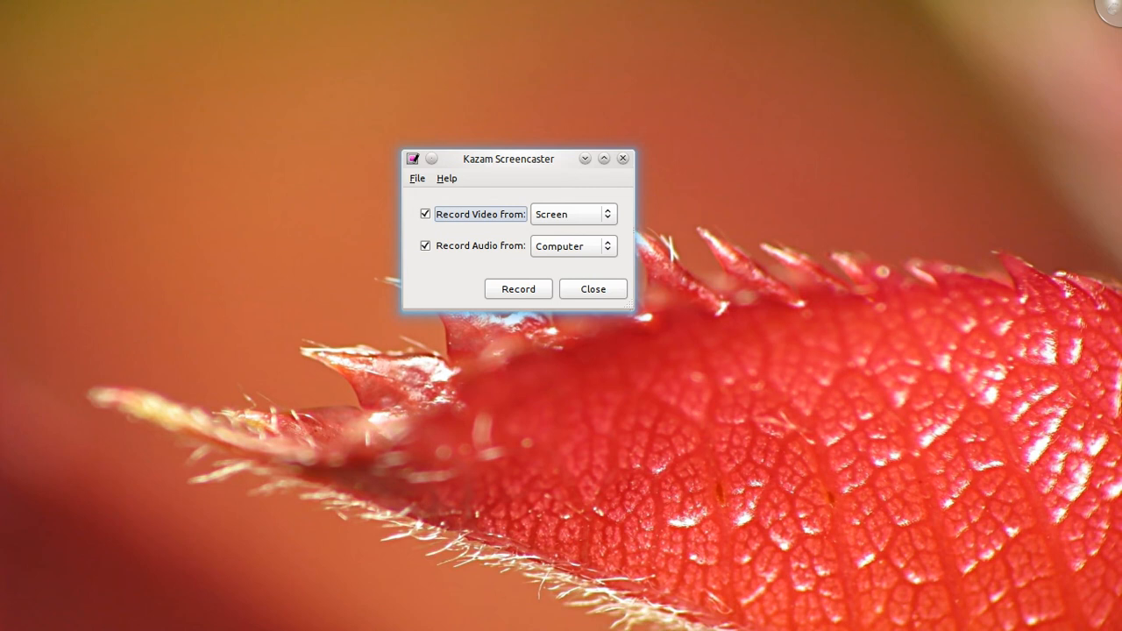
mouse_move(565, 170)
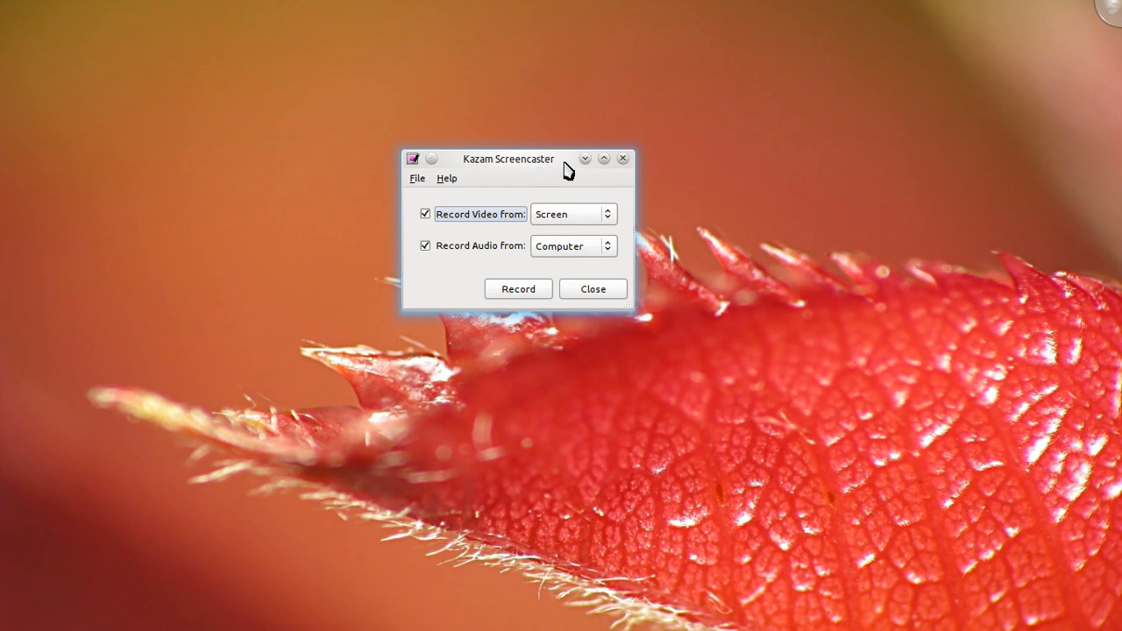
drag(508, 159, 460, 103)
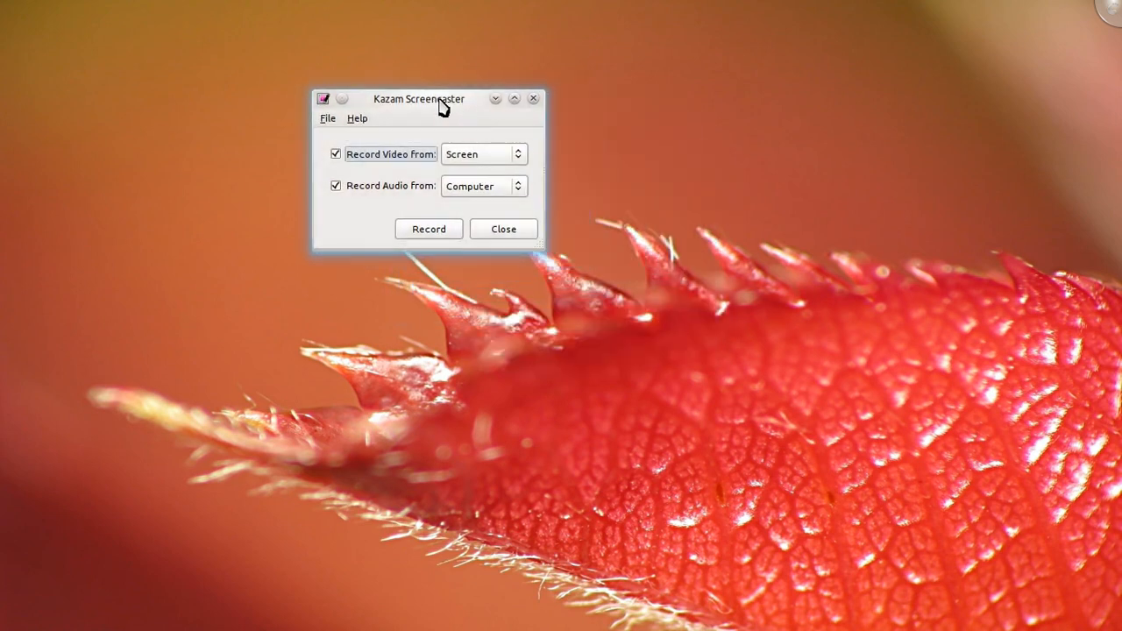
mouse_move(429, 111)
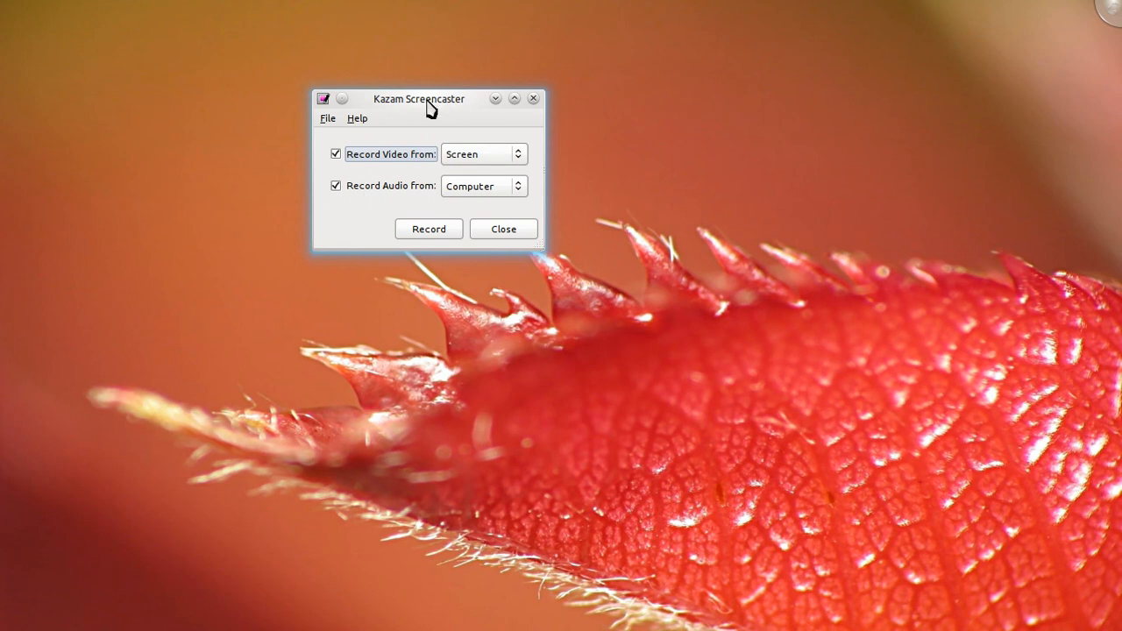
drag(419, 98, 391, 92)
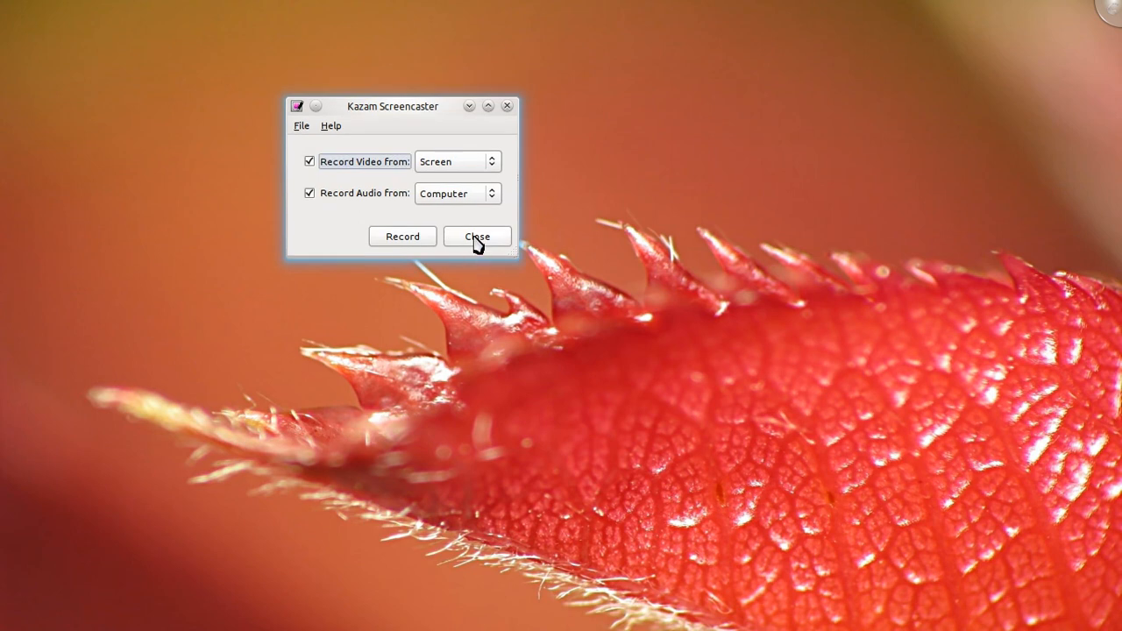
drag(393, 106, 430, 113)
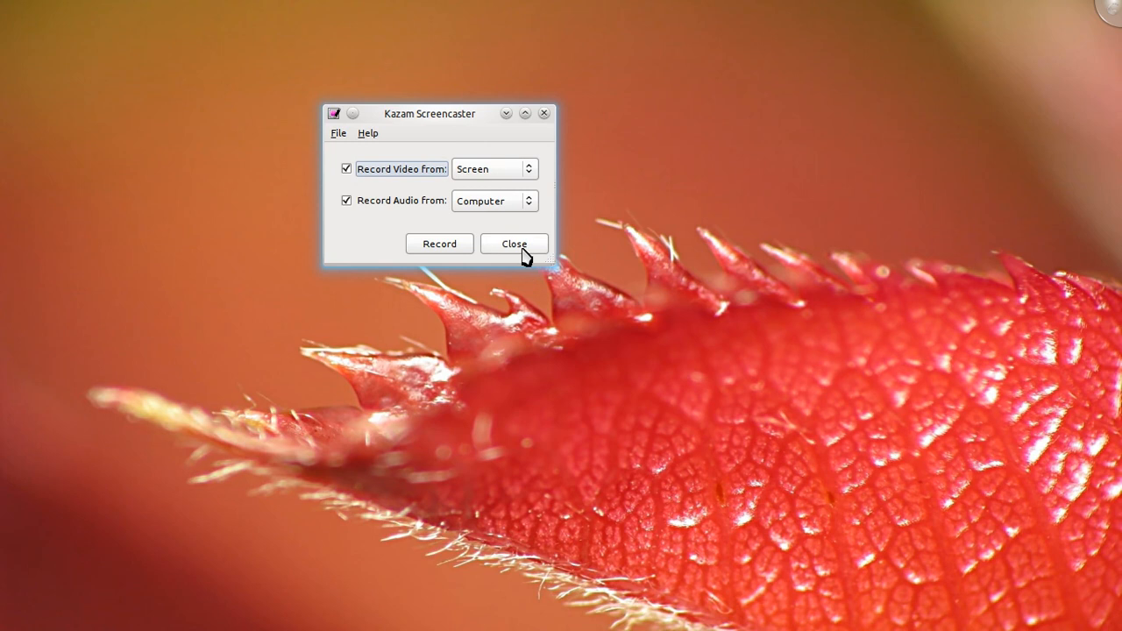
click(514, 244)
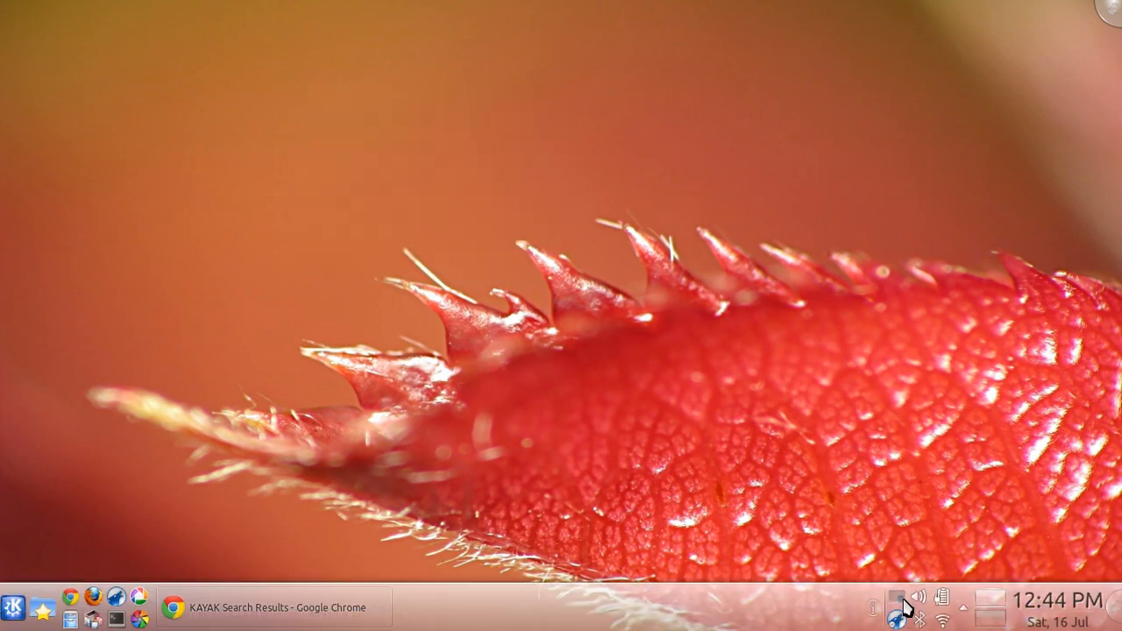